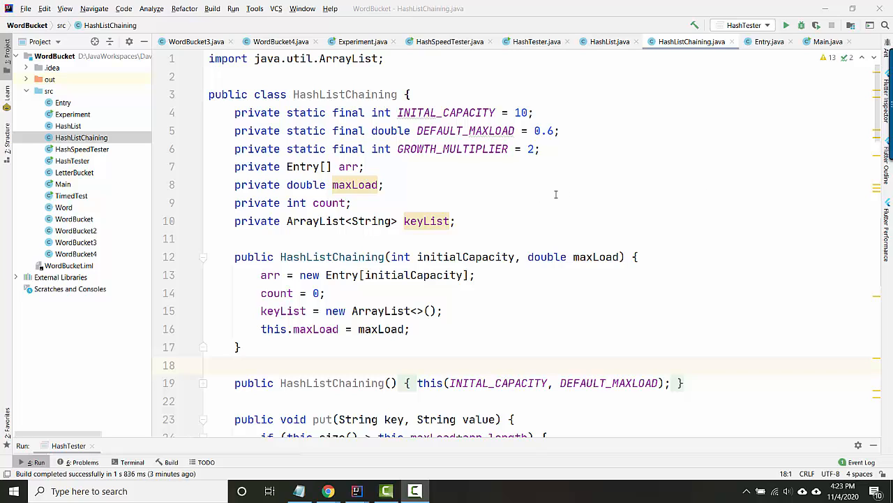
mouse_move(310, 162)
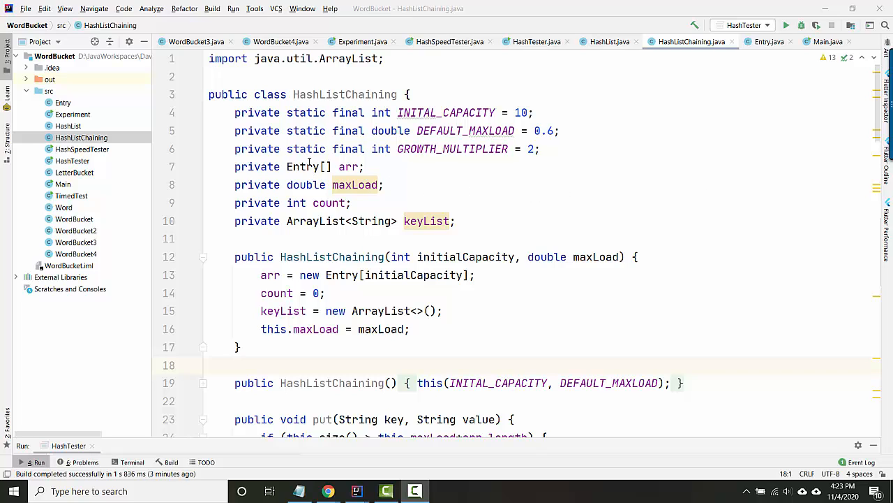
Retype the arr field as an ArrayList<Entry>[] array of buckets
double_click(304, 168)
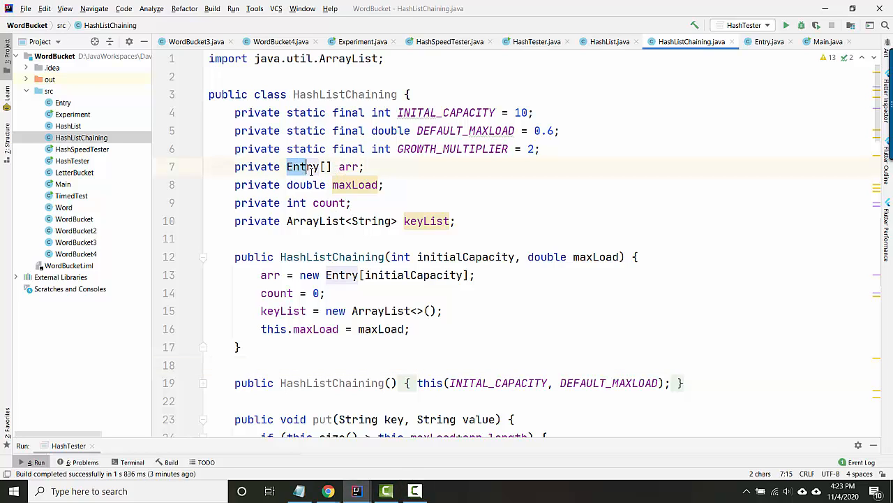
double_click(302, 168)
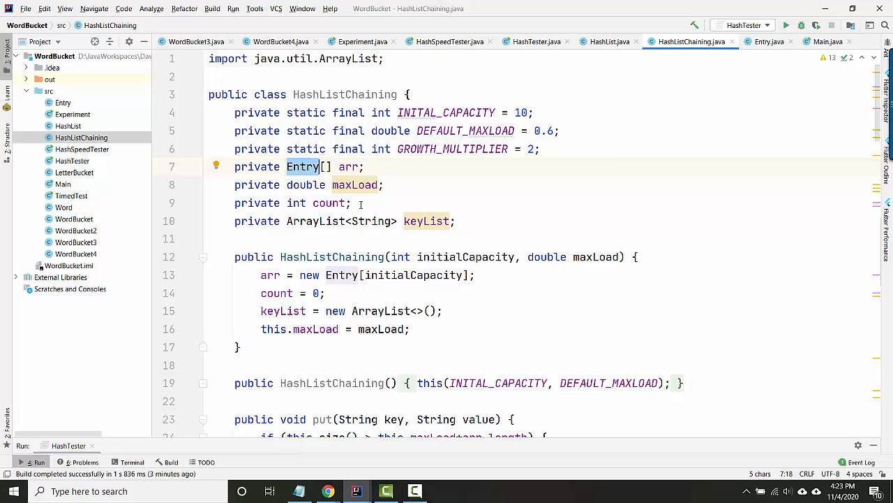
type("Array")
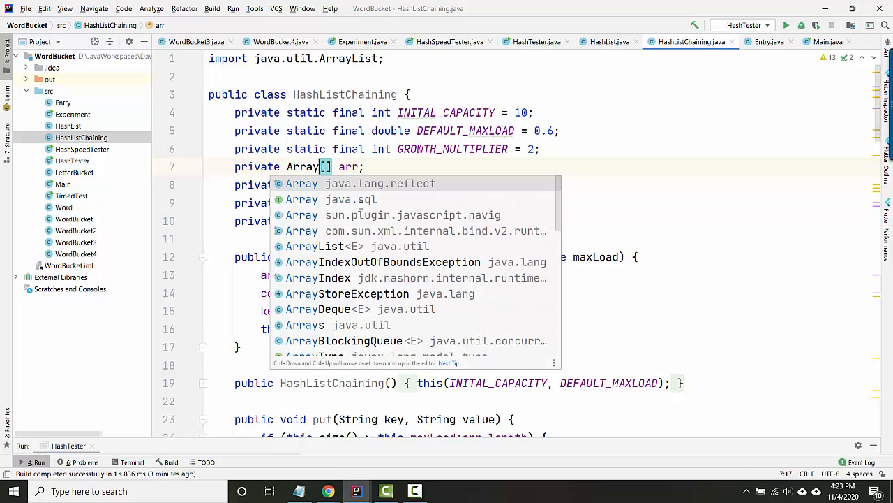
type("ArrayList<Entry>")
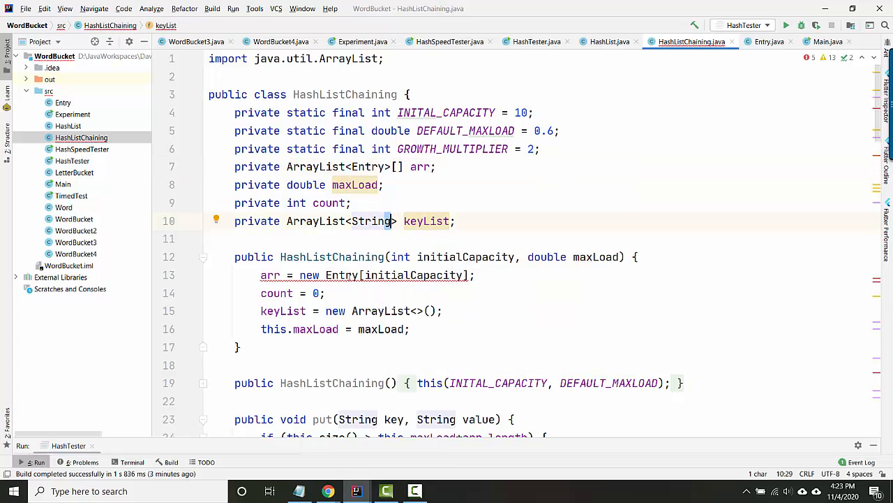
Allocate arr in the constructor with new ArrayList[initialCapacity]
type("ArrayList>")
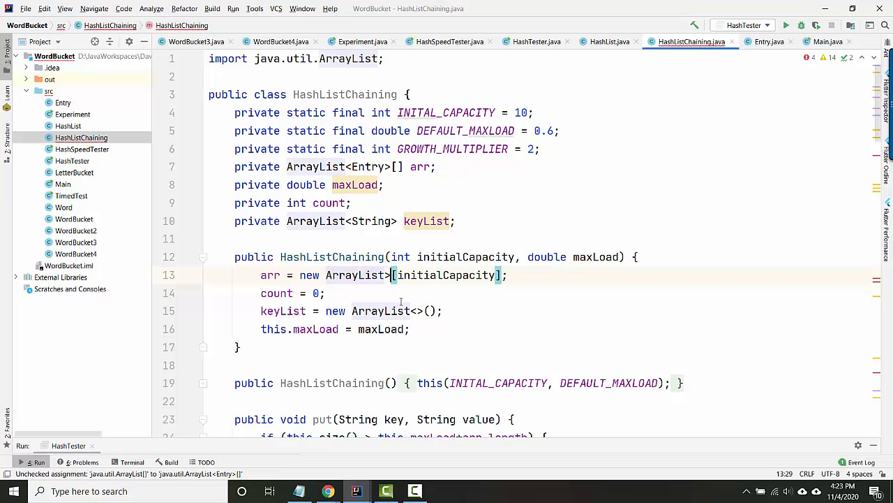
type("Entry")
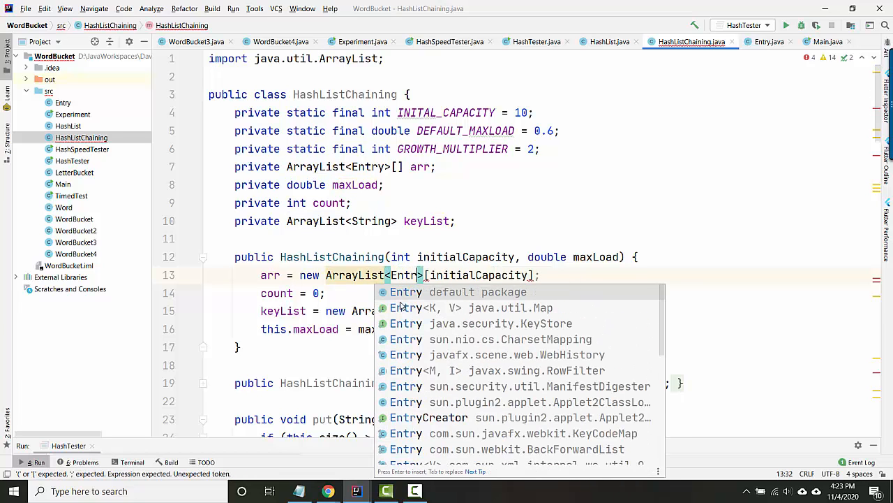
key("Escape")
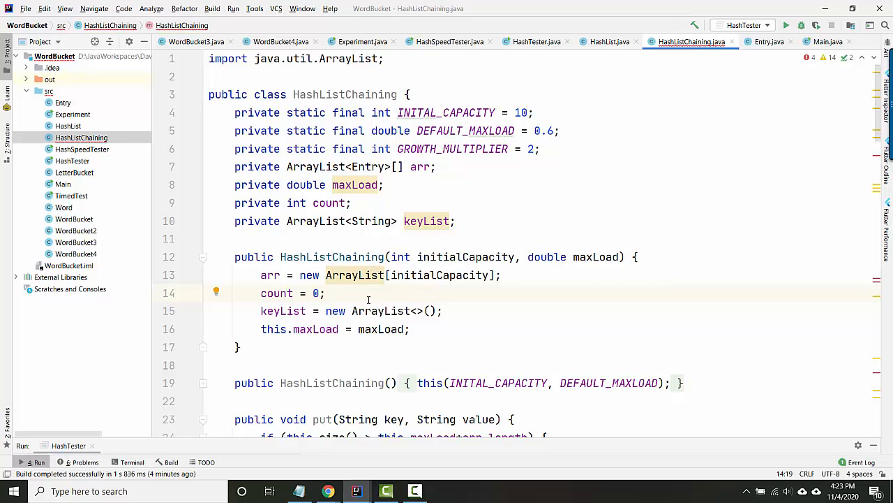
left_click(346, 363)
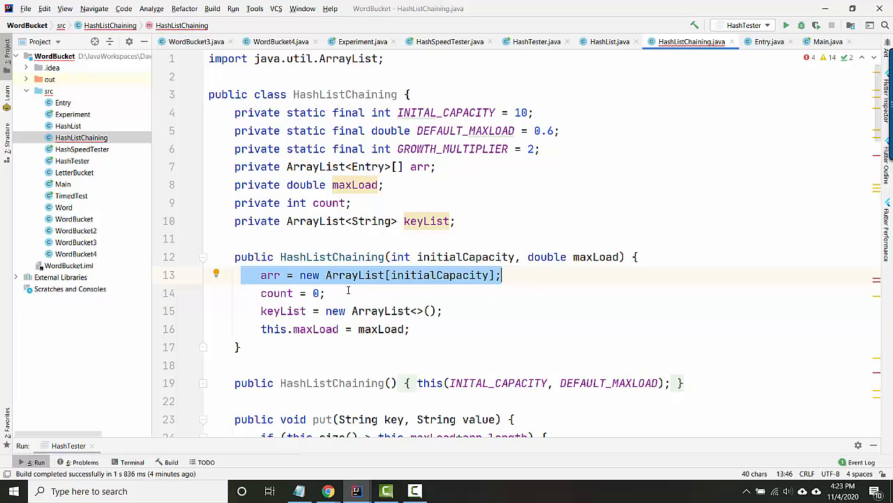
double_click(271, 273)
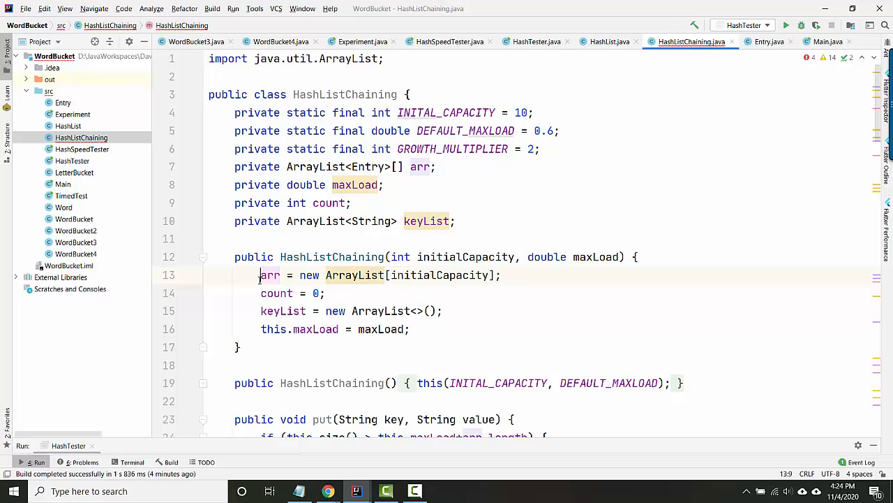
double_click(269, 273)
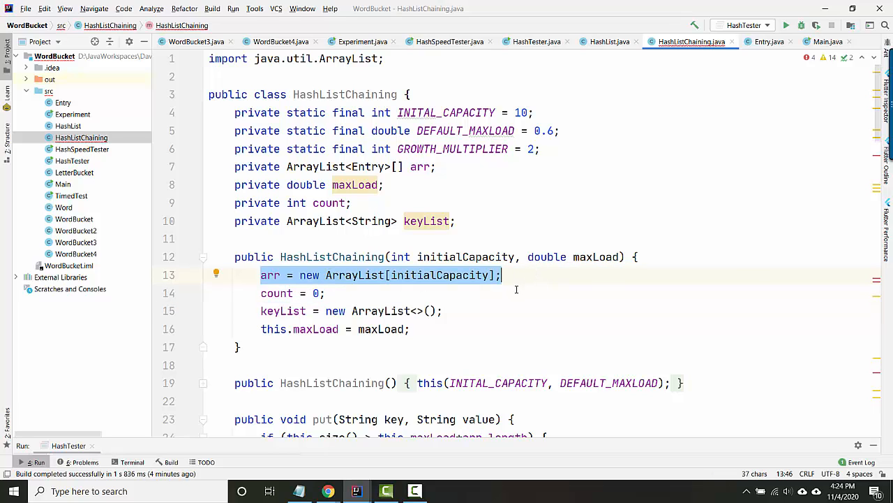
mouse_move(502, 293)
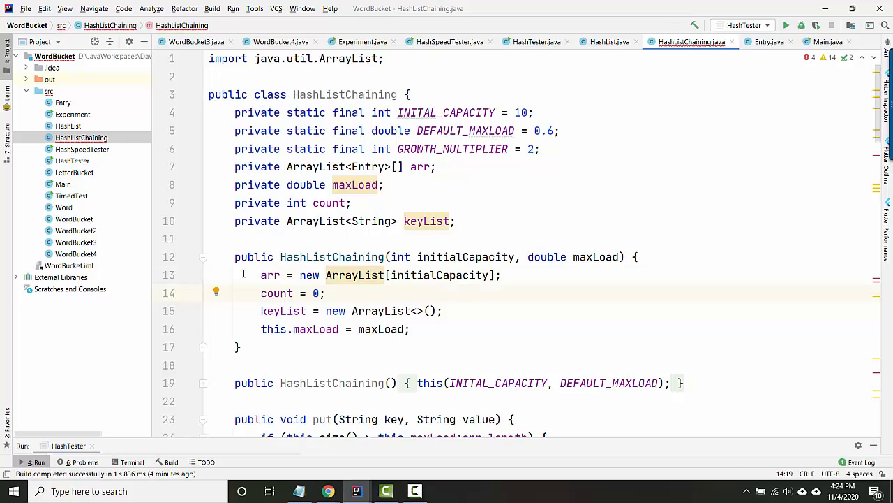
triple_click(379, 274)
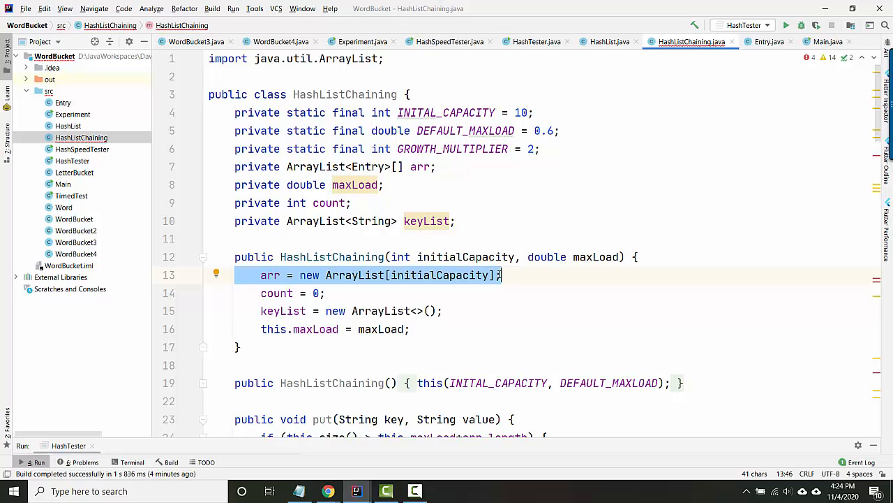
left_click(502, 273)
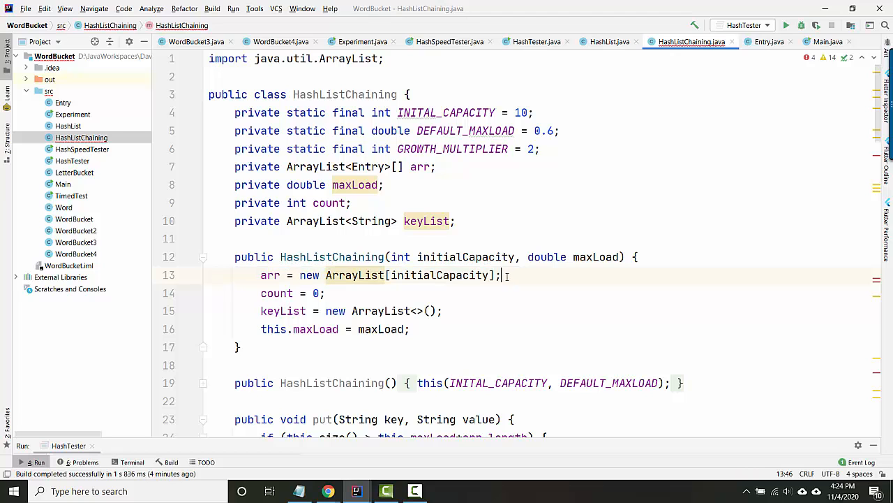
Scroll down past put() until the putIntoArray method is on screen
scroll("down", 3)
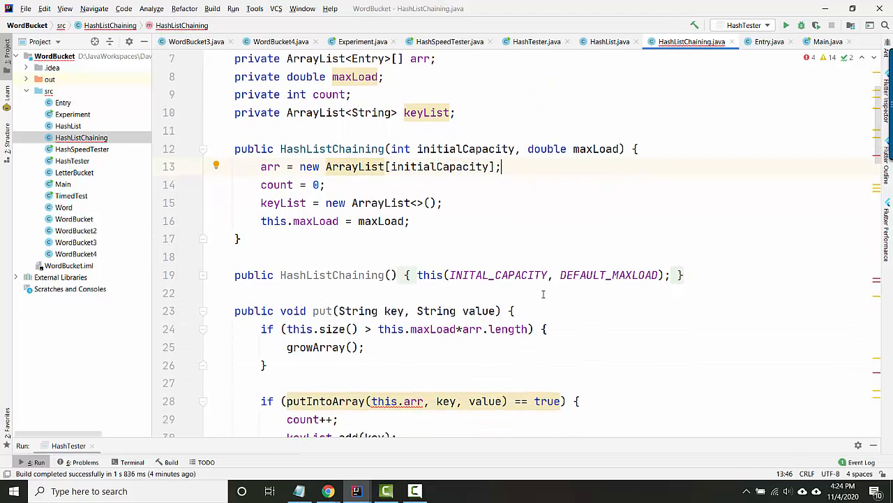
scroll("down", 3)
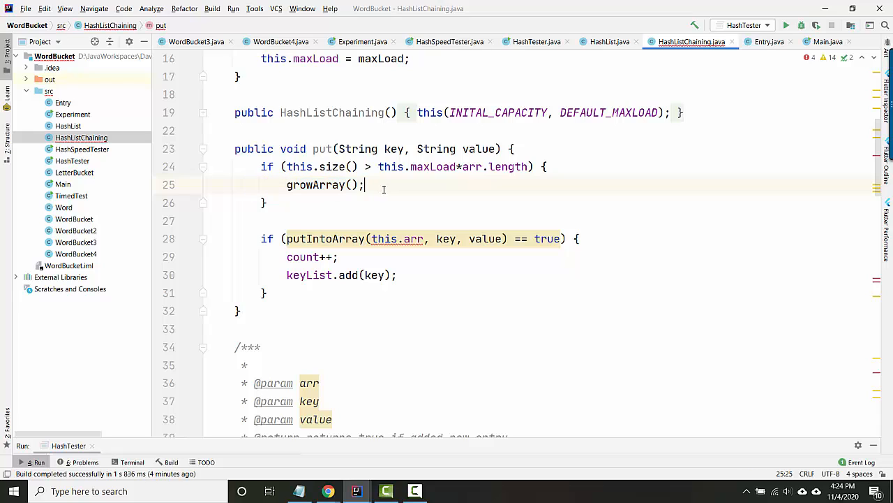
scroll("down", 3)
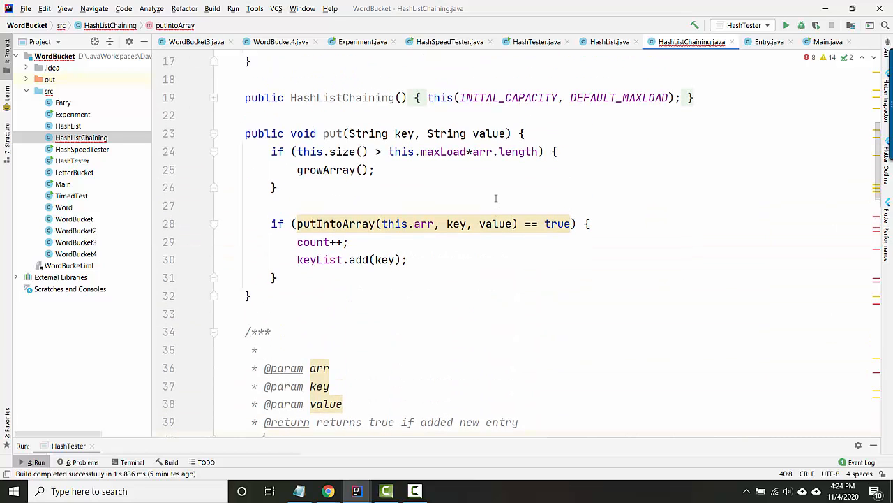
scroll("down", 3)
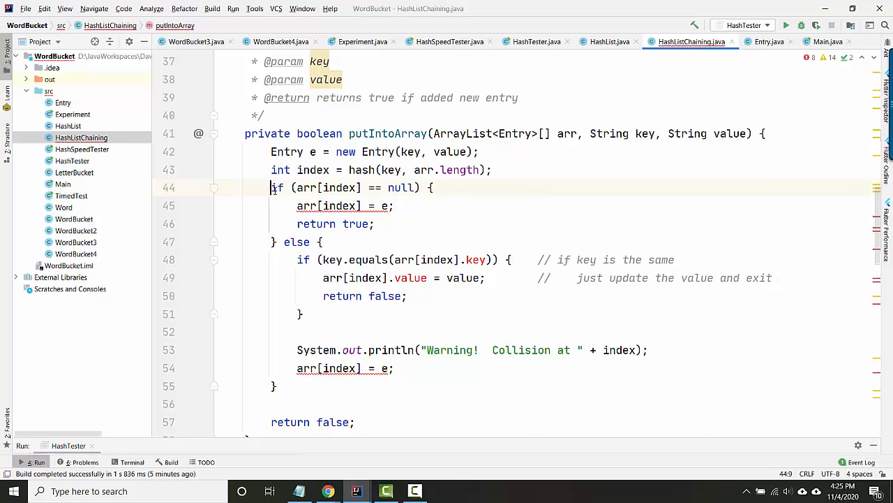
Create a new ArrayList<>() for a null bucket and store the entry with arr[index].add(e)
left_click_drag(271, 187, 433, 187)
type("arr[index] = new ArrayList<>();")
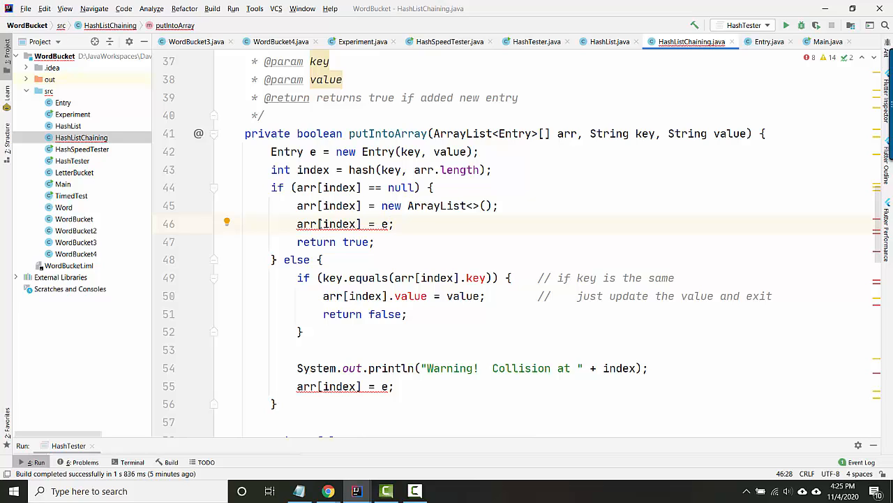
triple_click(328, 223)
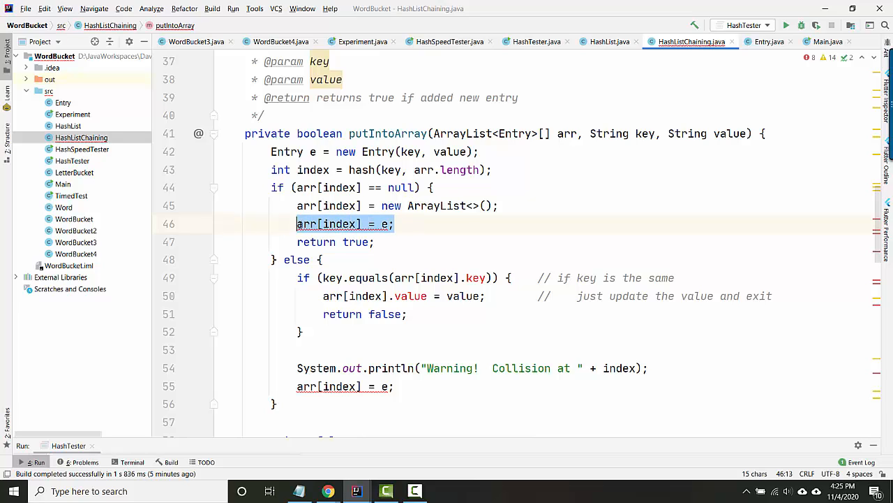
left_click(394, 223)
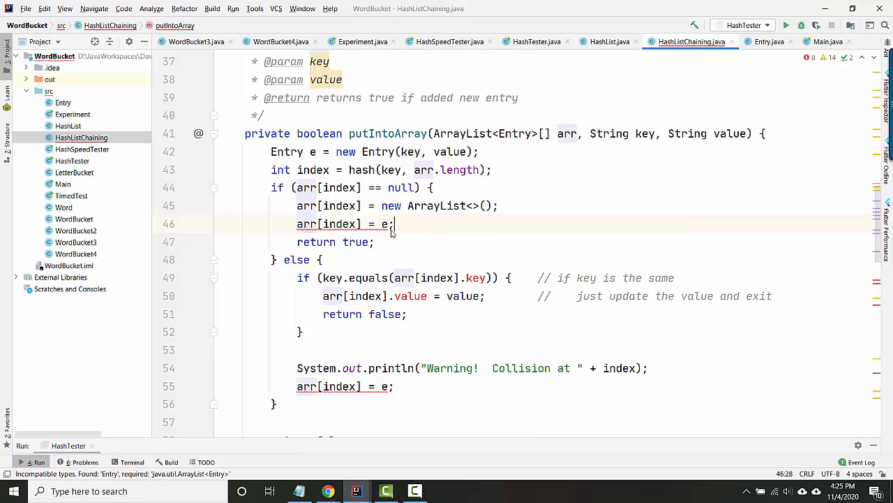
type(".add(e")
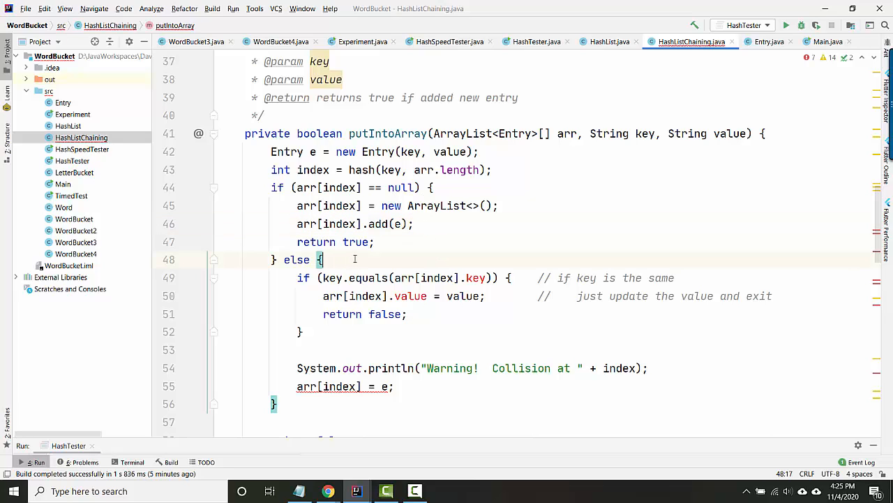
Start the else branch with a for-each loop over the entries in arr[index]
double_click(296, 260)
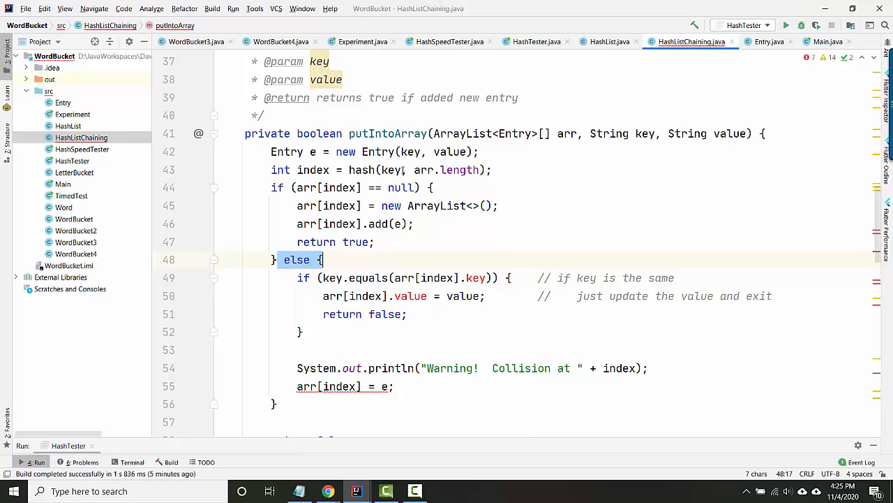
scroll("down", 3)
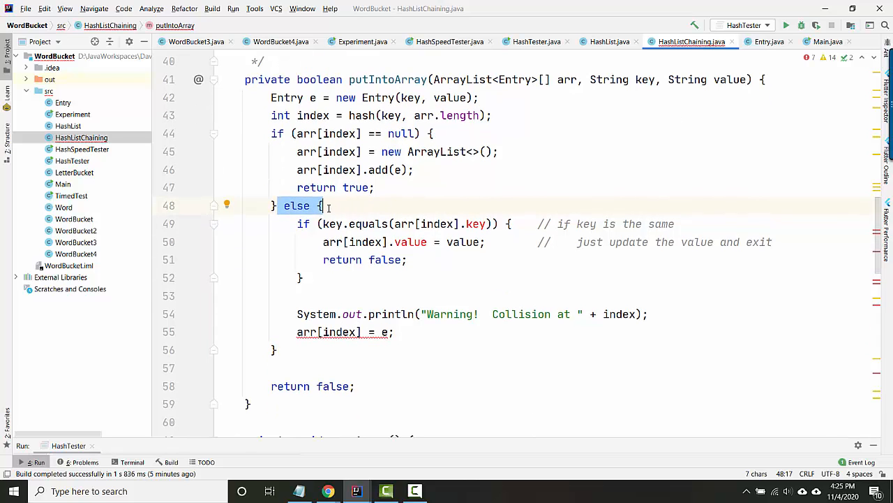
left_click(328, 170)
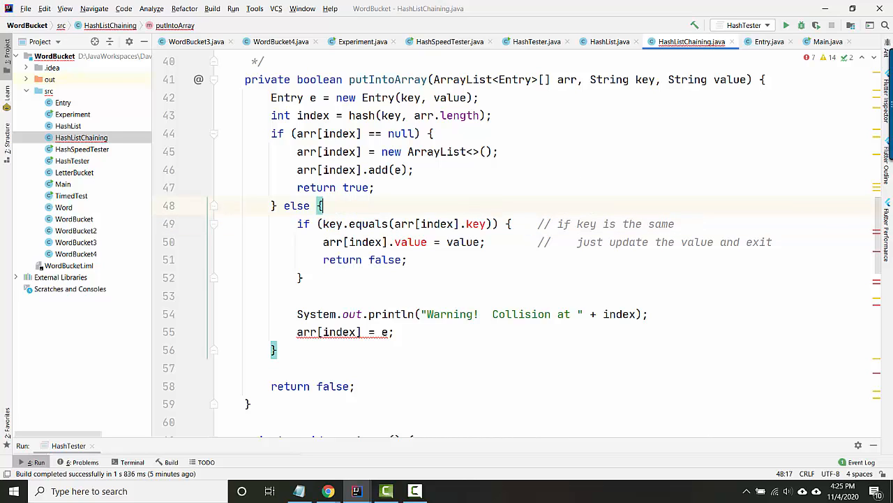
scroll("down", 3)
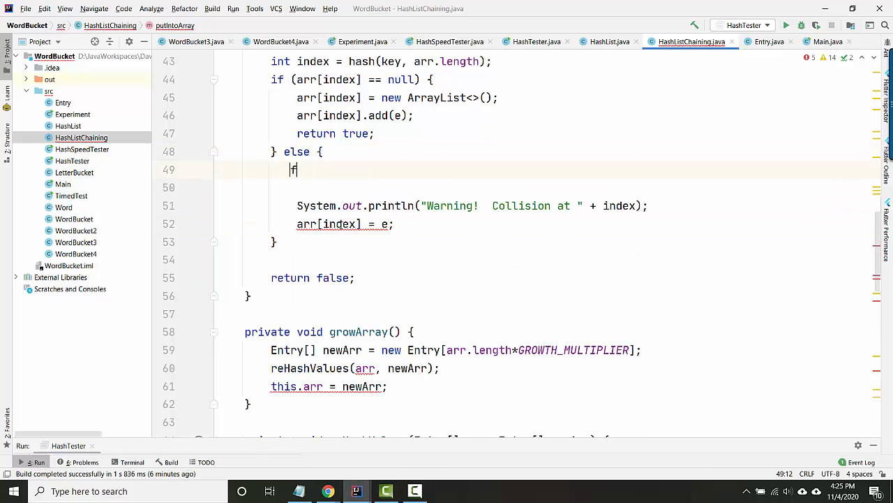
type("for (Enr )")
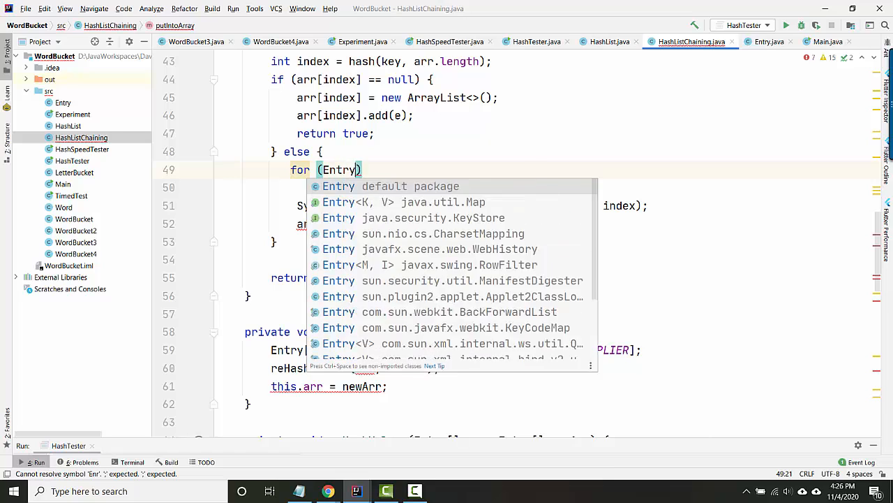
type("_entry :")
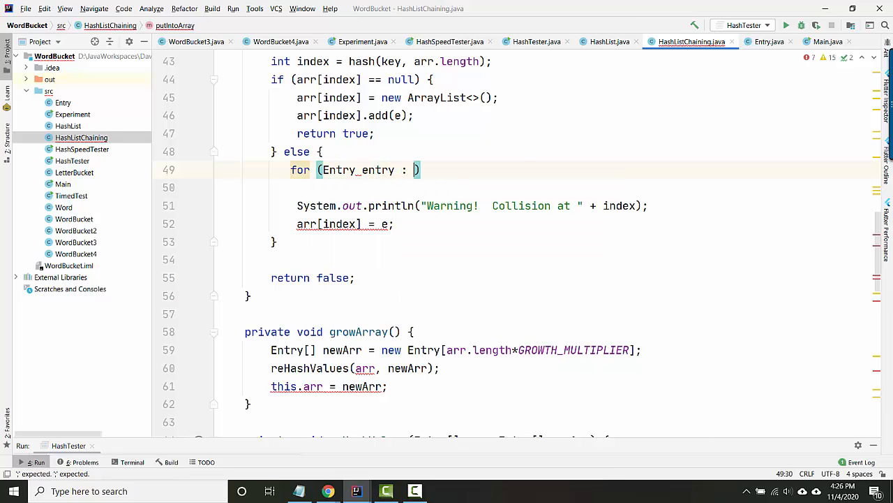
type("arr[index]")
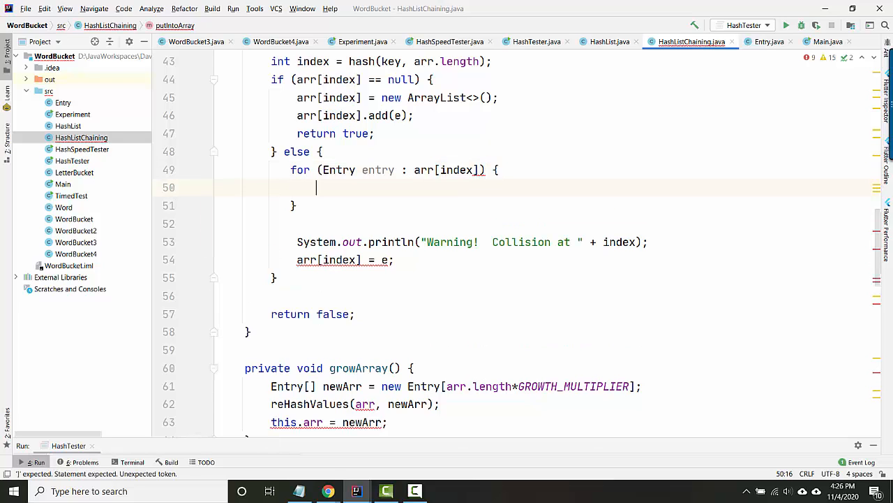
double_click(445, 170)
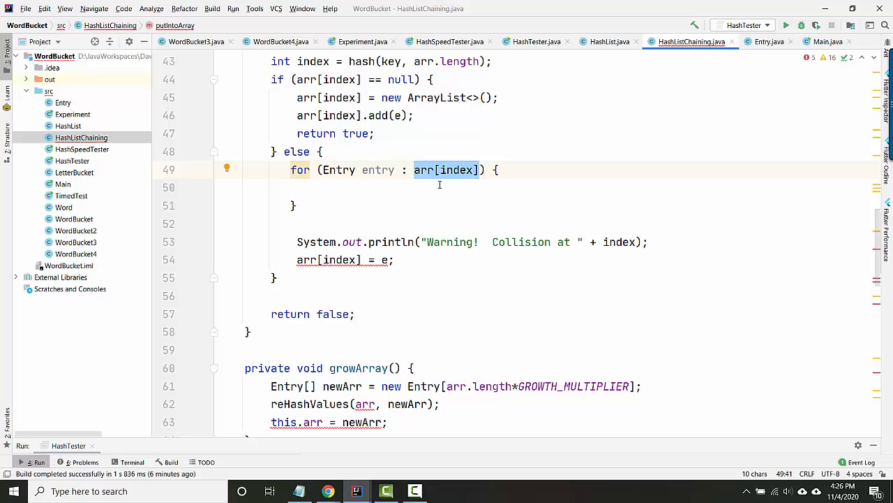
mouse_move(458, 174)
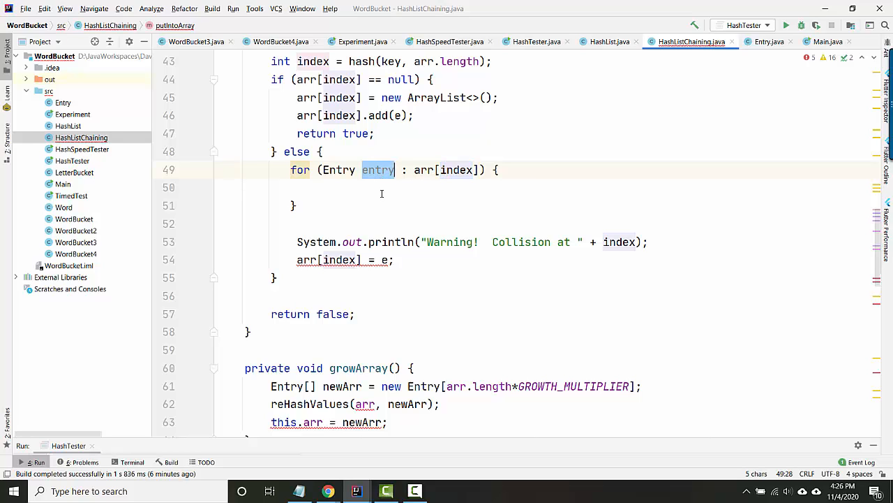
When entry.key.equals(key), set entry.value = value and return false
type("if (enr")
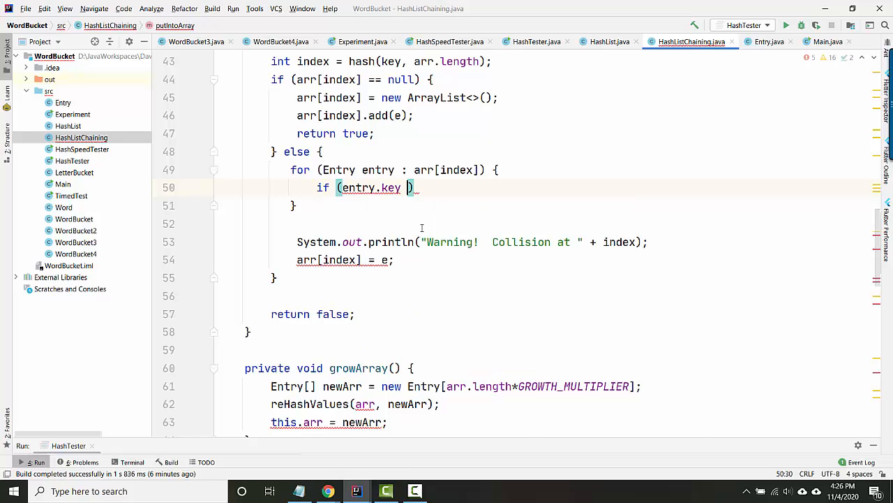
type(".equals(key)")
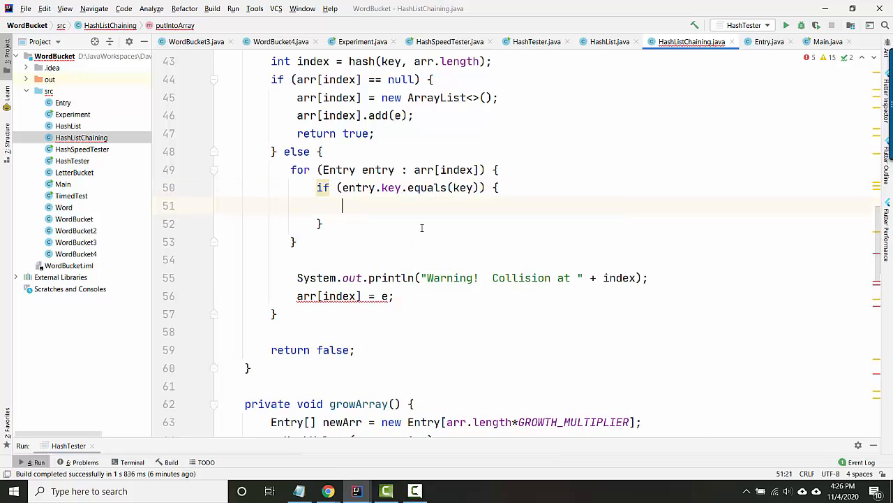
type("entry.value = value;")
type("return")
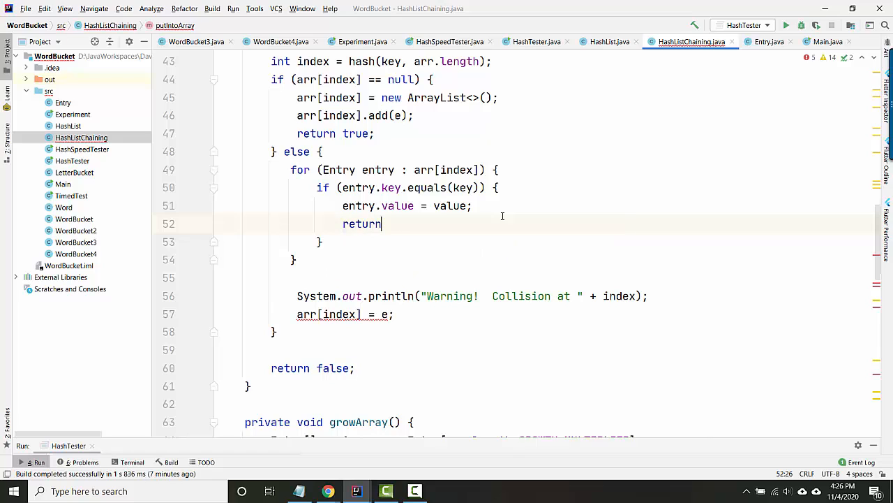
type("fale;")
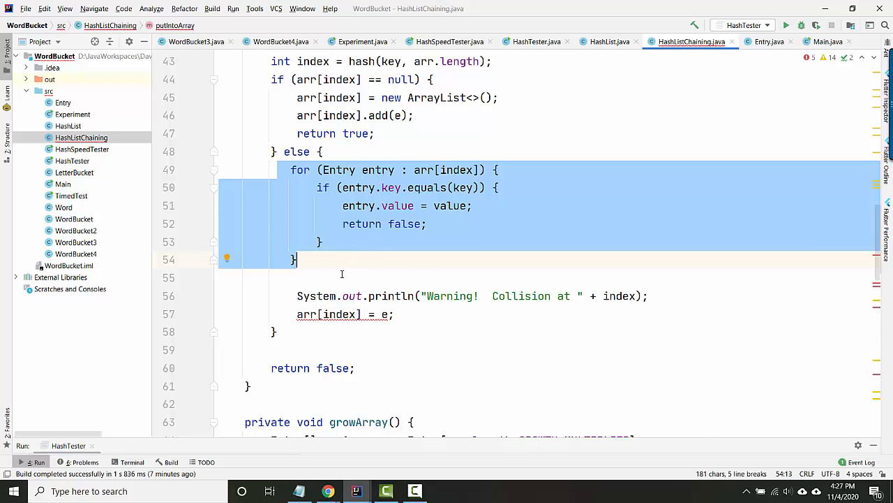
Print "Chaining at " + index, add the entry with arr[index].add(e), and return true
left_click(342, 278)
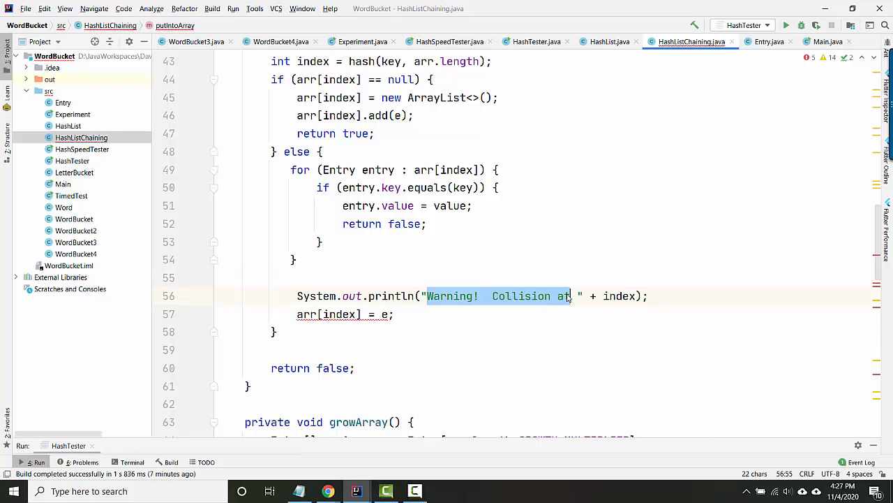
type("Chaining at")
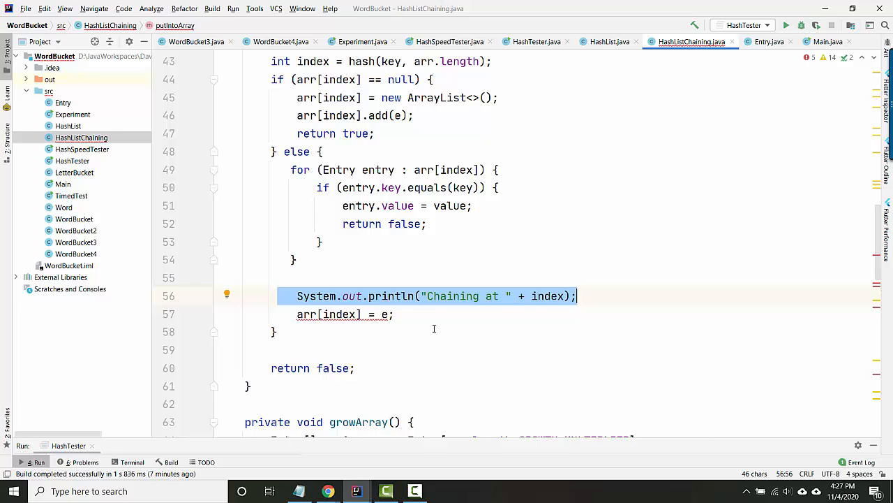
mouse_move(407, 319)
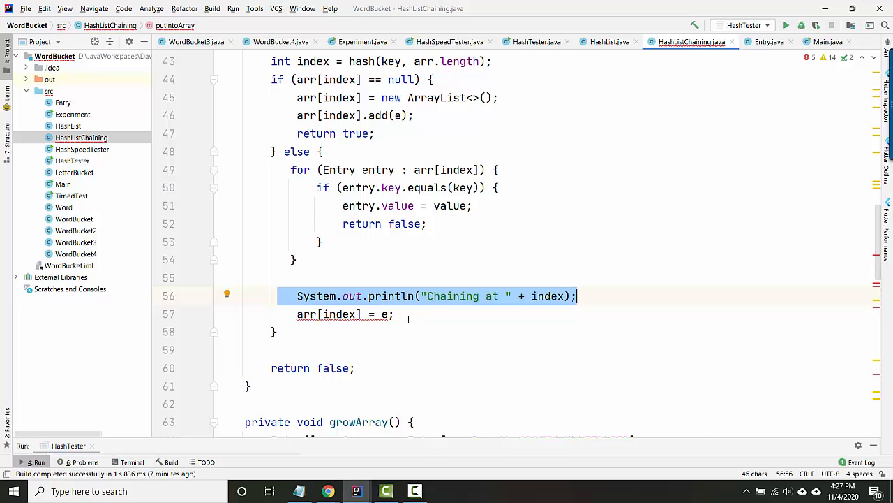
left_click(394, 313)
type(".add(e")
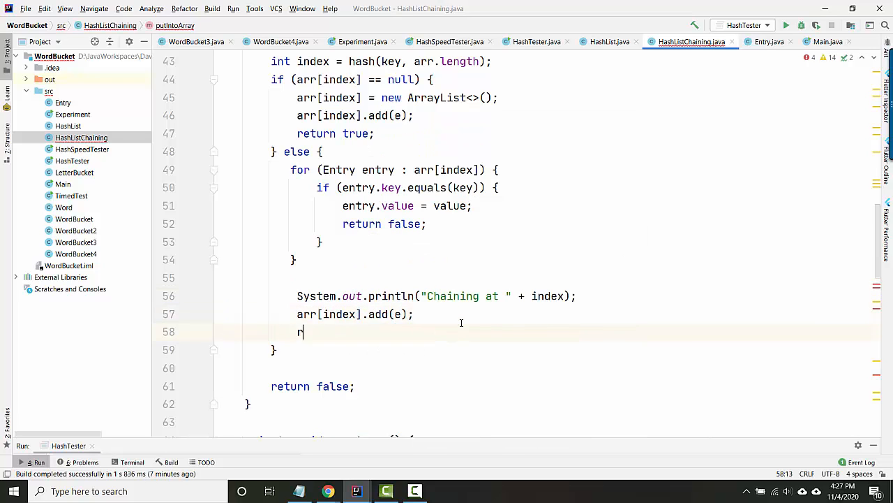
type("eturn true;")
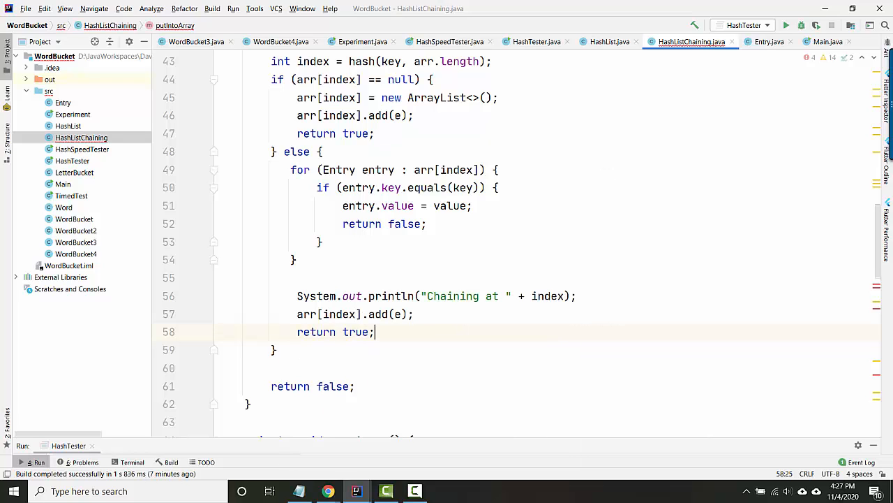
left_click_drag(296, 313, 374, 332)
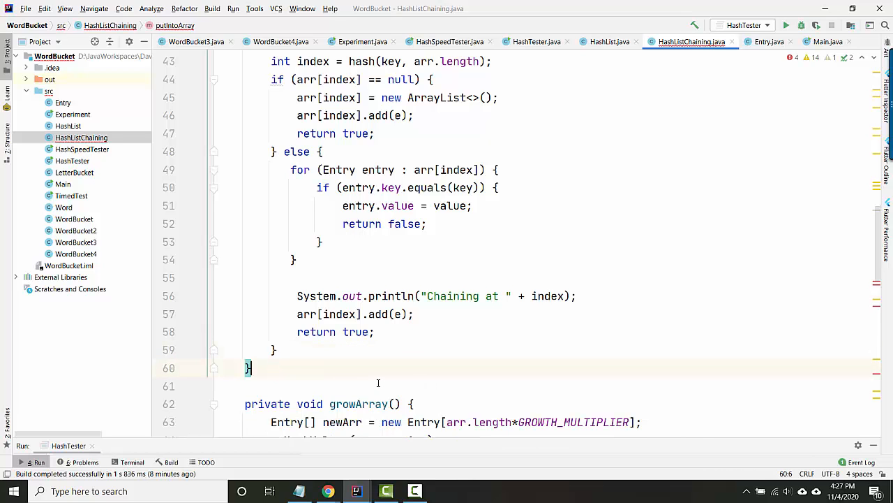
scroll("up", 3)
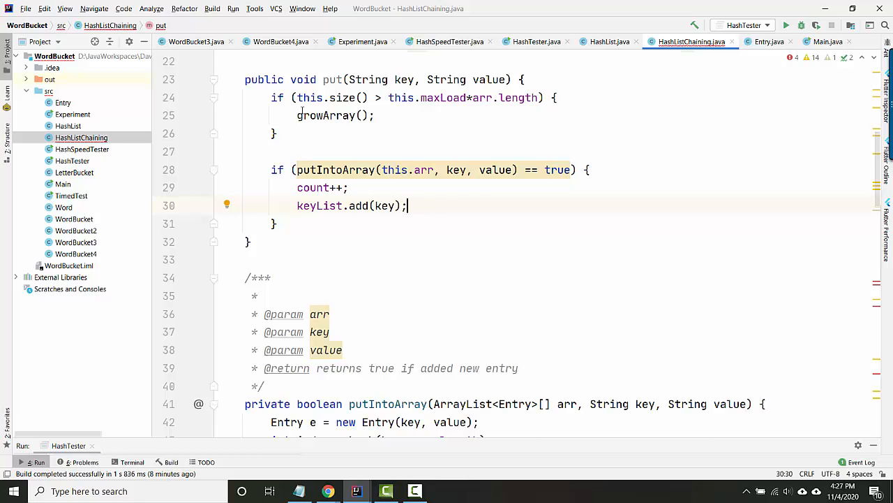
scroll("down", 3)
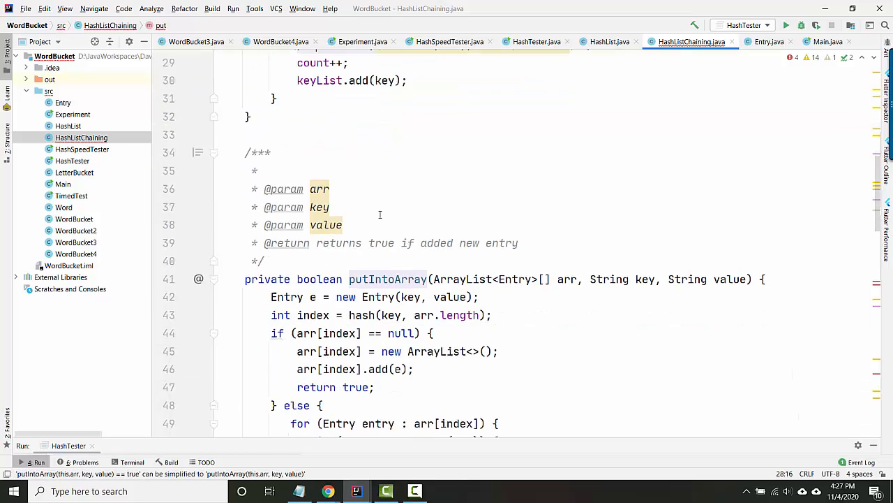
scroll("down", 3)
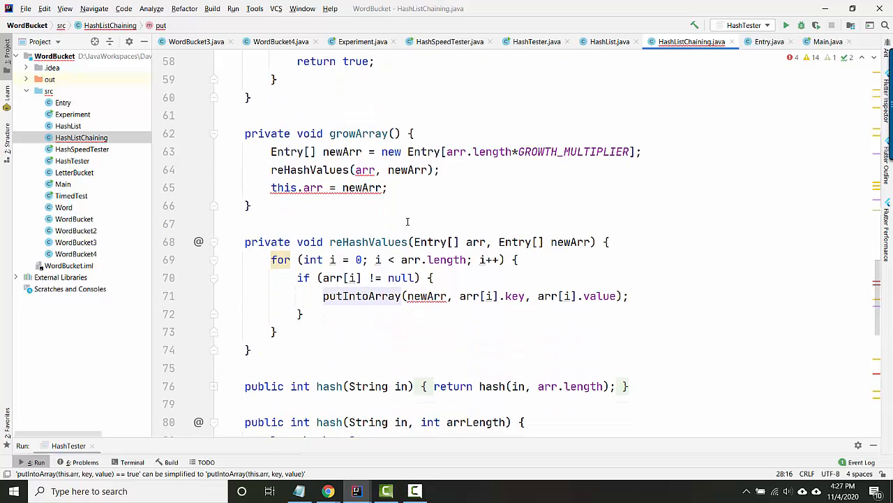
Give get a for (Entry e : arr[index]) loop over the bucket
scroll("down", 3)
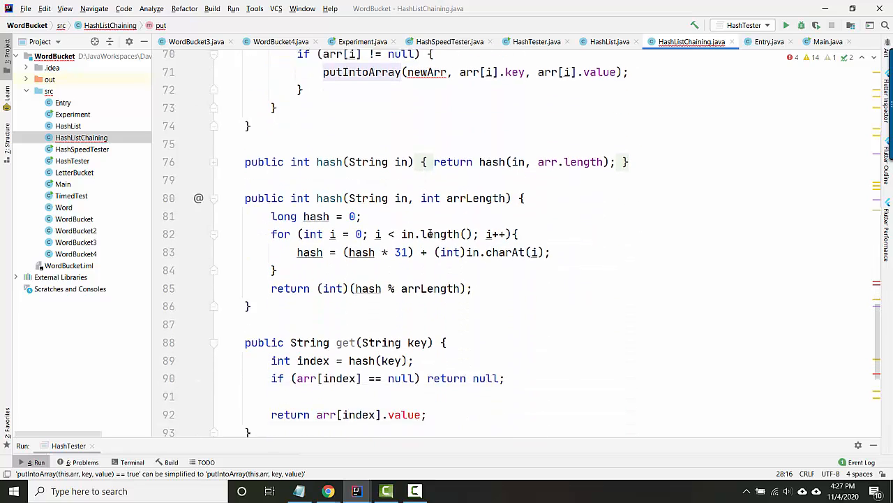
scroll("down", 3)
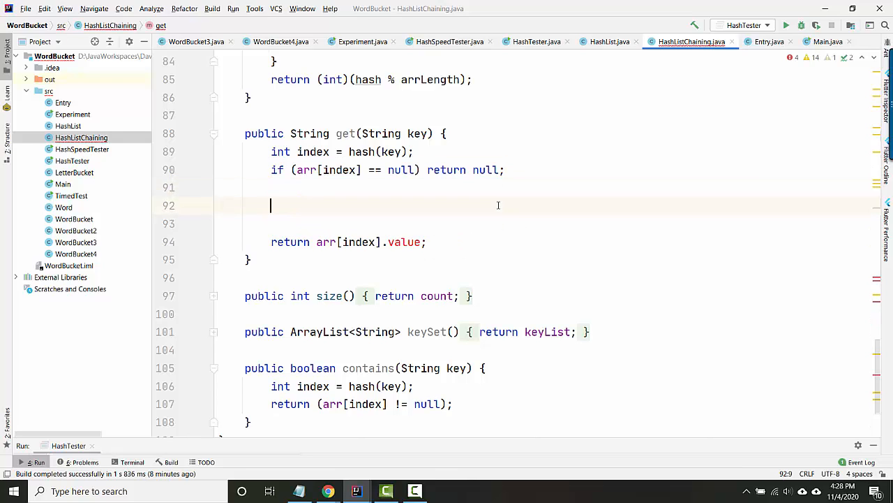
type("for (")
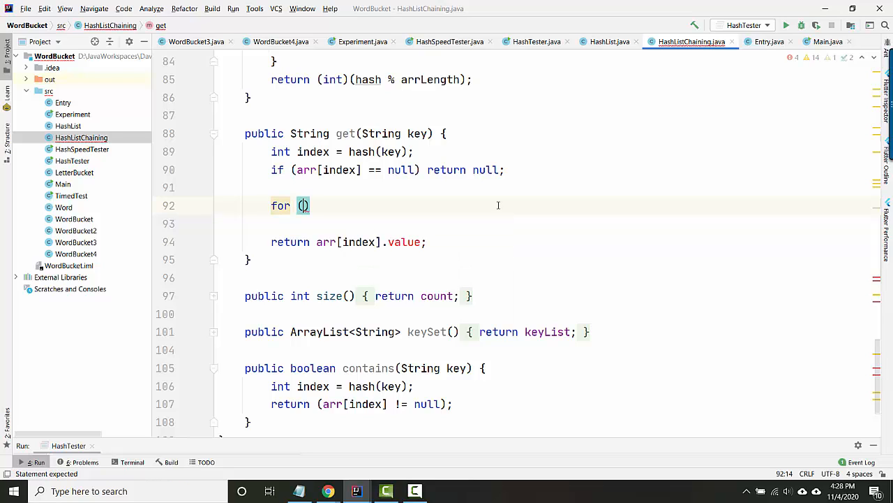
type("Entry e :")
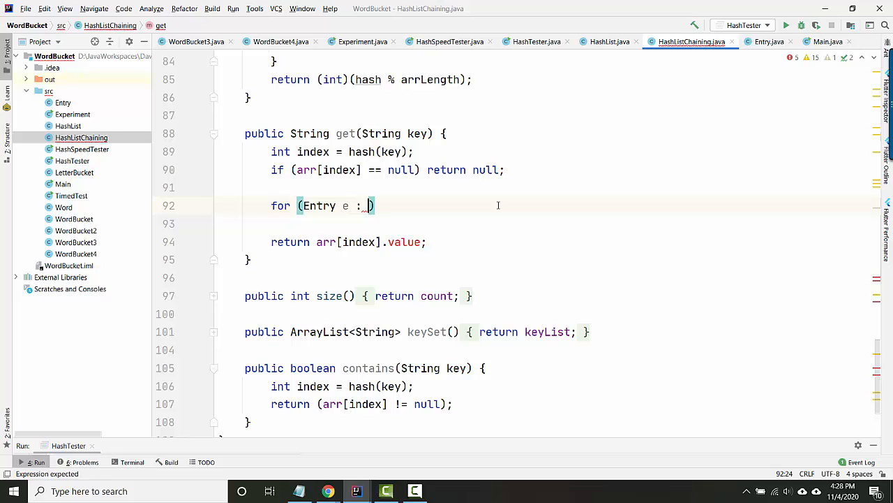
type("arr[index]")
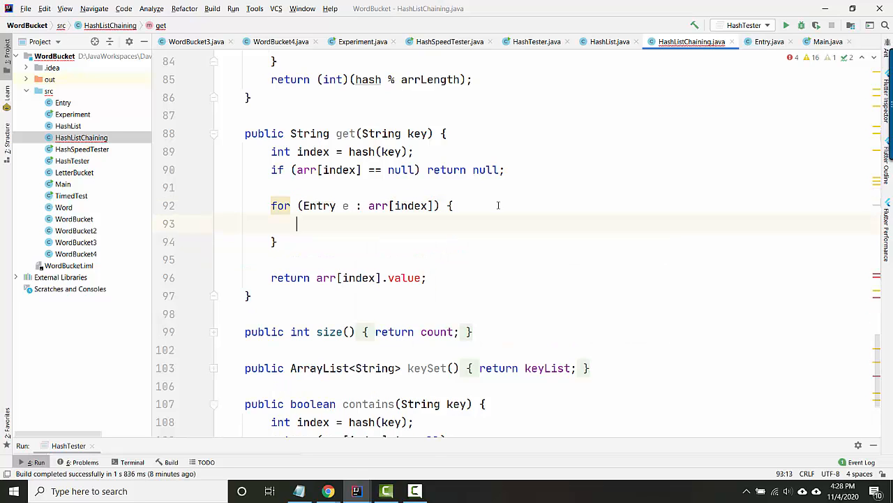
Return e.value when e.key.equals(key), otherwise return null after the loop
type("if (")
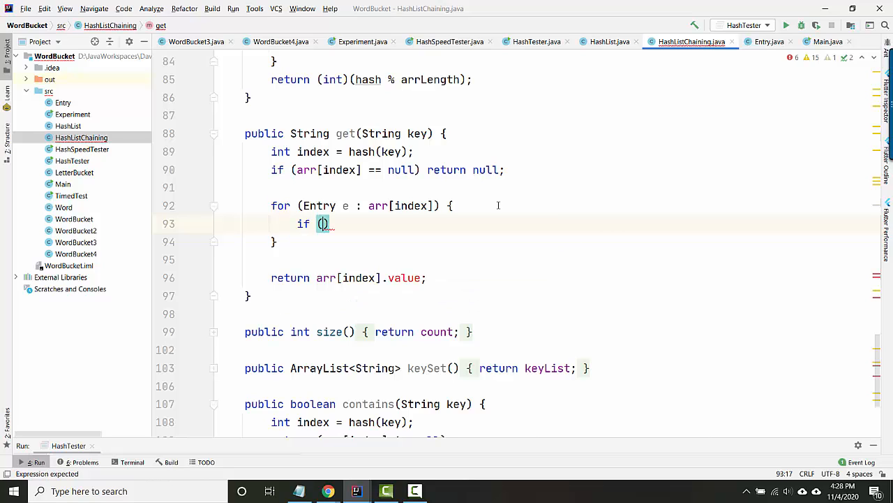
type("e.key.e")
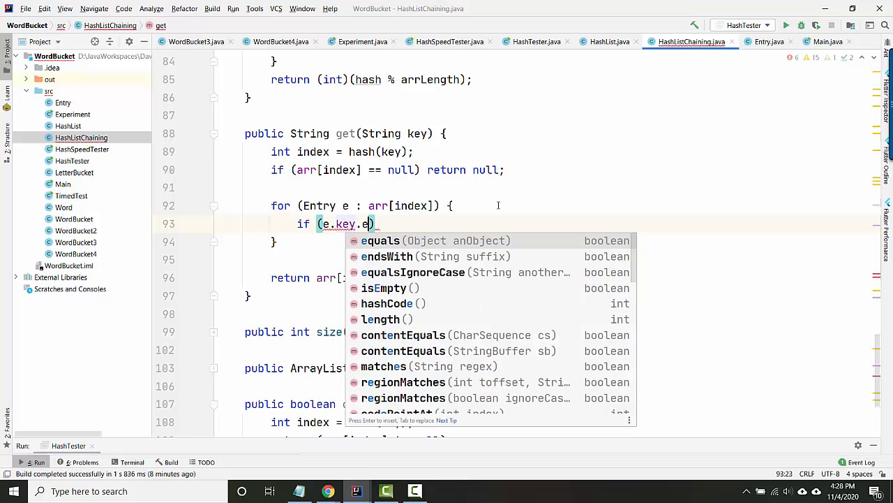
type("quals((key")
type("return e.value;")
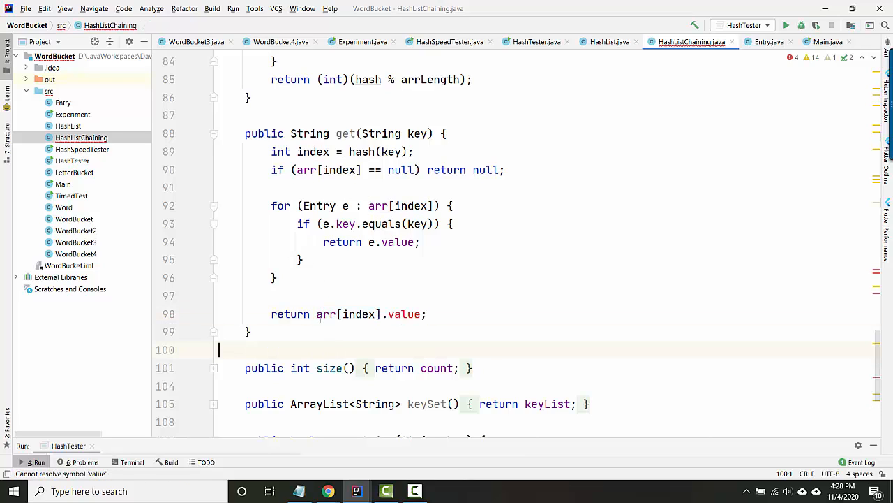
type("null;")
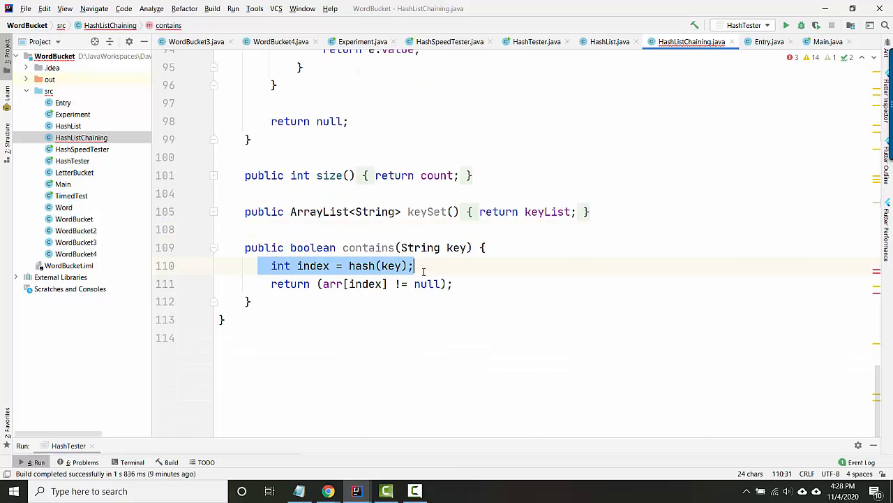
Loop contains over arr[index], returning true when e.key.equals(key) and false after the loop
left_click(313, 265)
type("r")
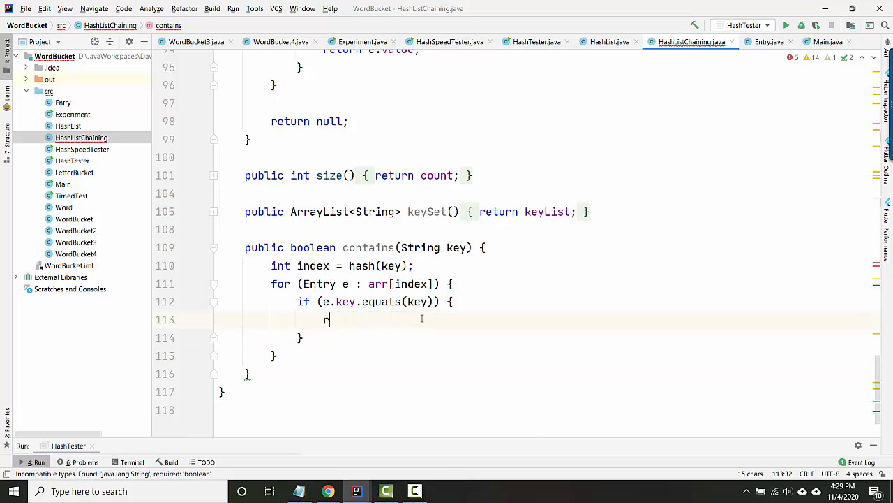
type("eturn true;")
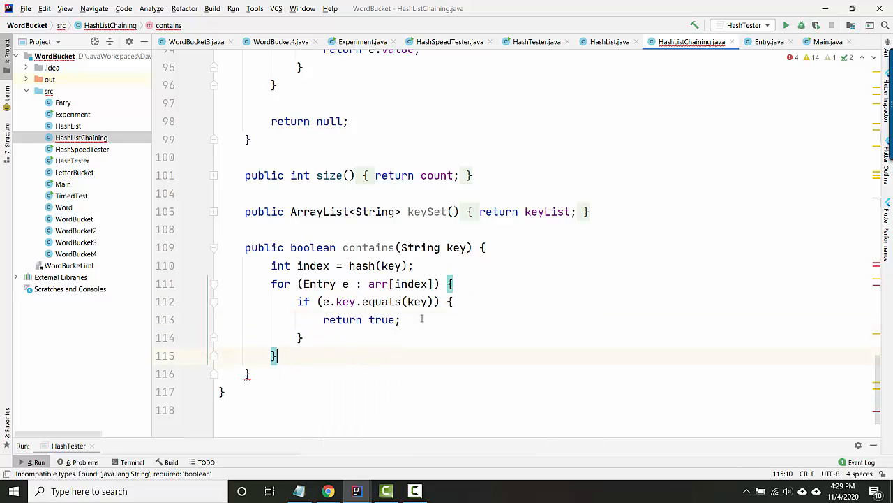
type("return false;")
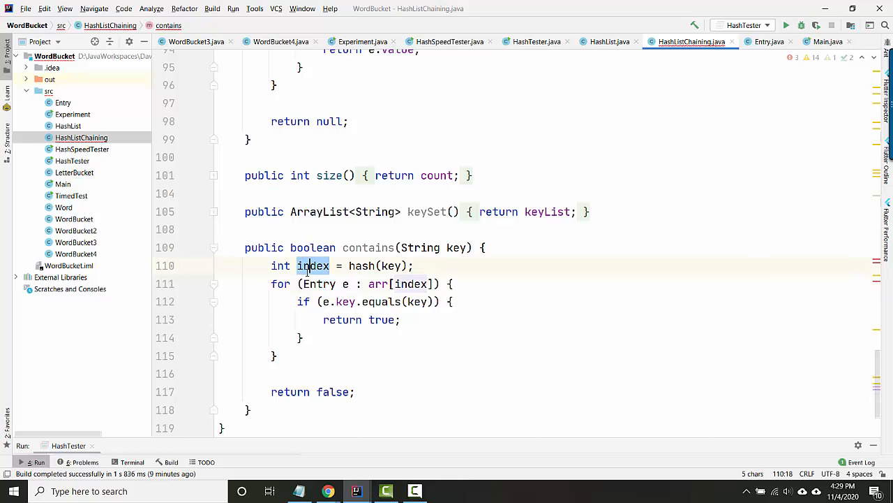
left_click(402, 318)
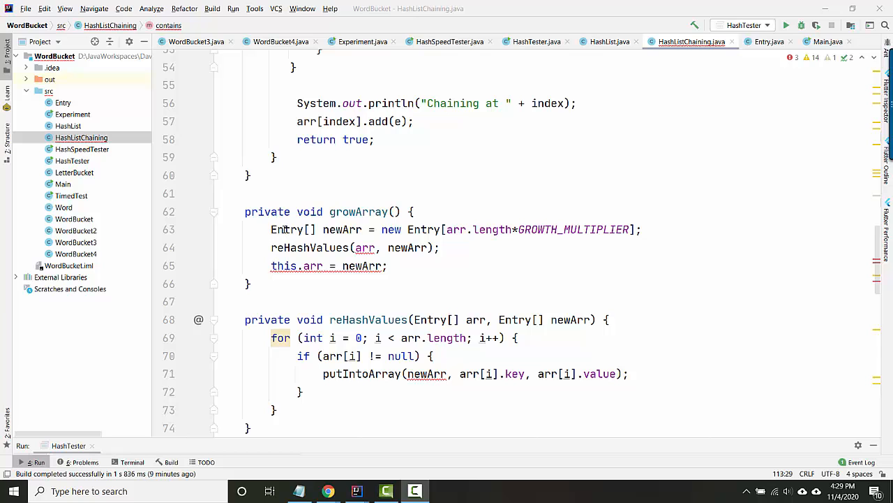
Declare newArr as ArrayList<Entry>[] created with new ArrayList[arr.length*GROWTH_MULTIPLIER]
type("ArrayList<")
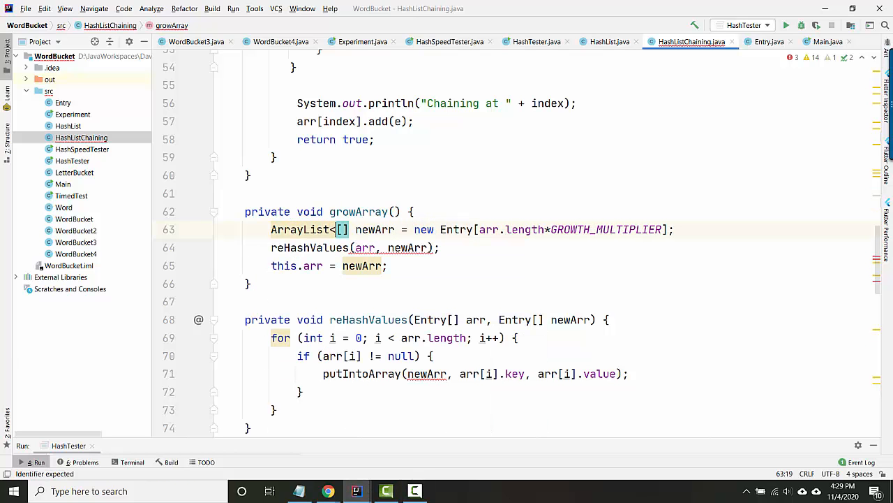
type("Entry>")
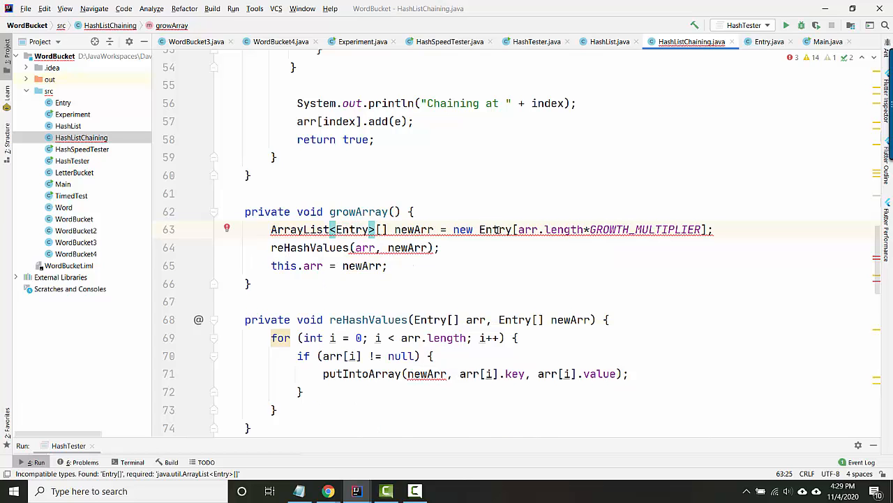
type("Arra")
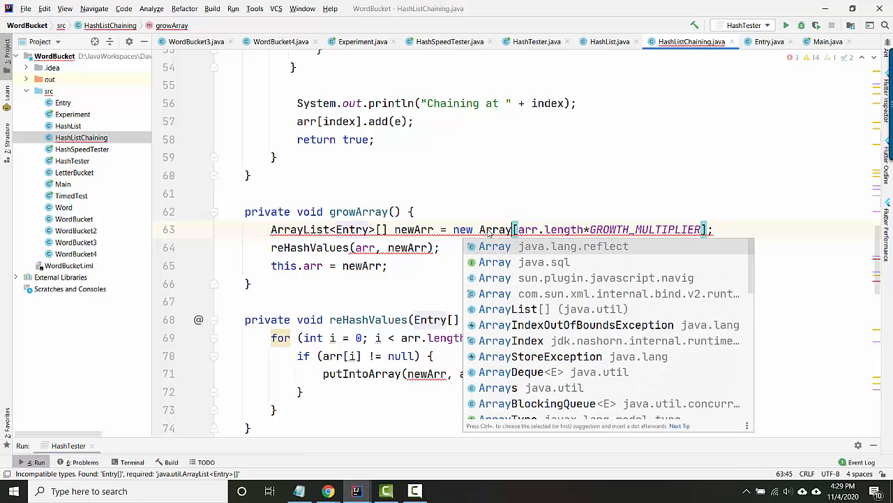
type("List")
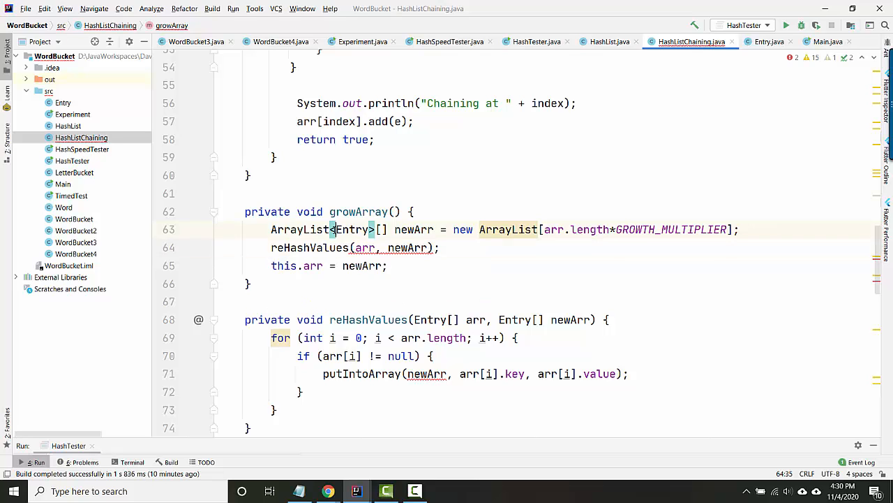
Retype reHashValues' old and new array parameters as ArrayList<Entry>[]
scroll("down", 3)
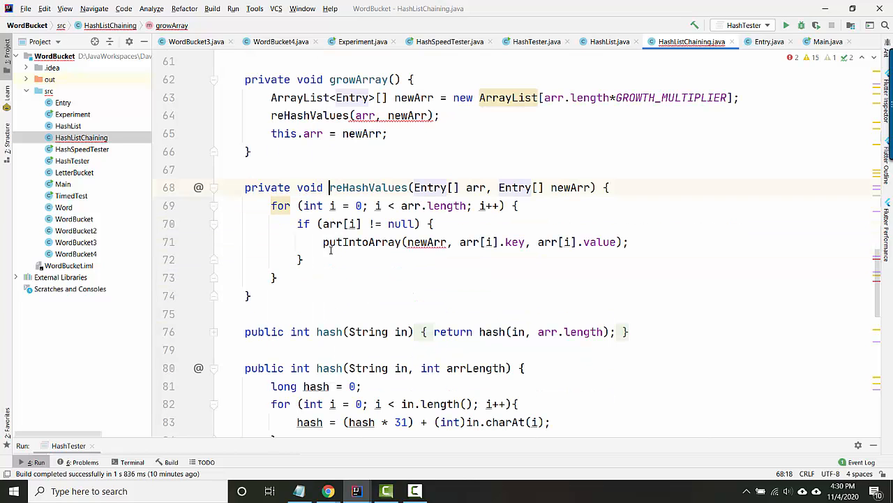
double_click(430, 187)
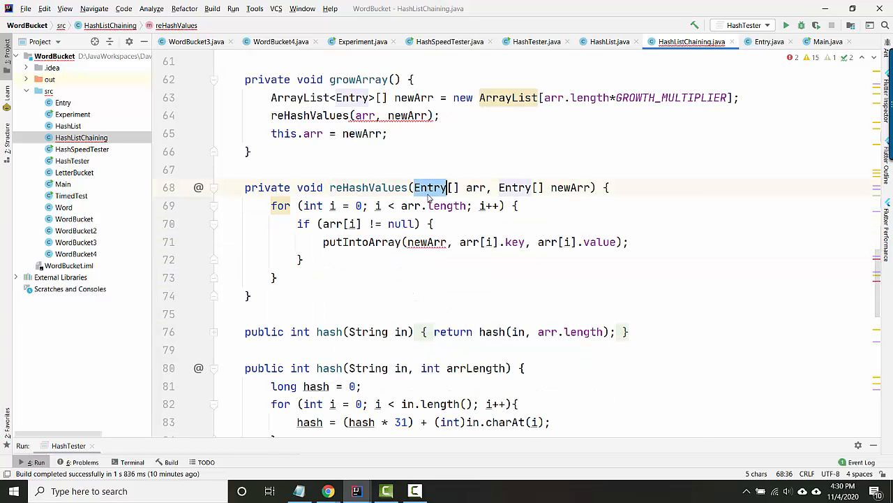
type("ArrayList<E>")
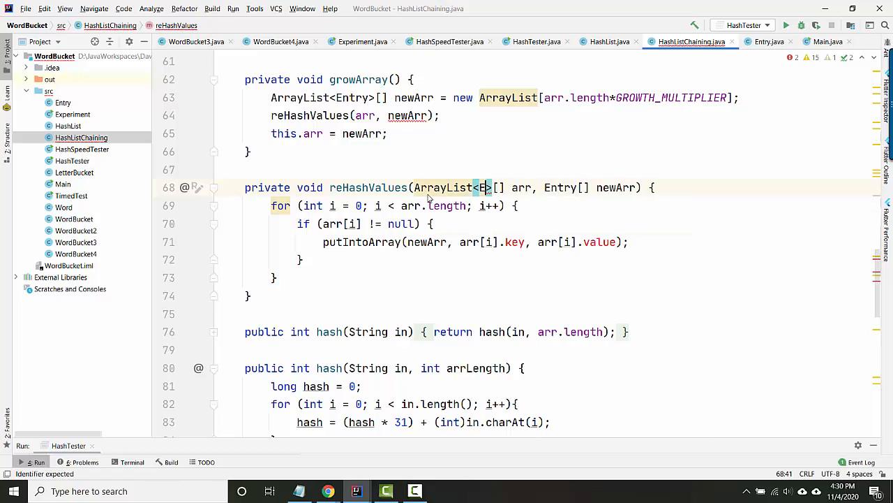
type("ntry")
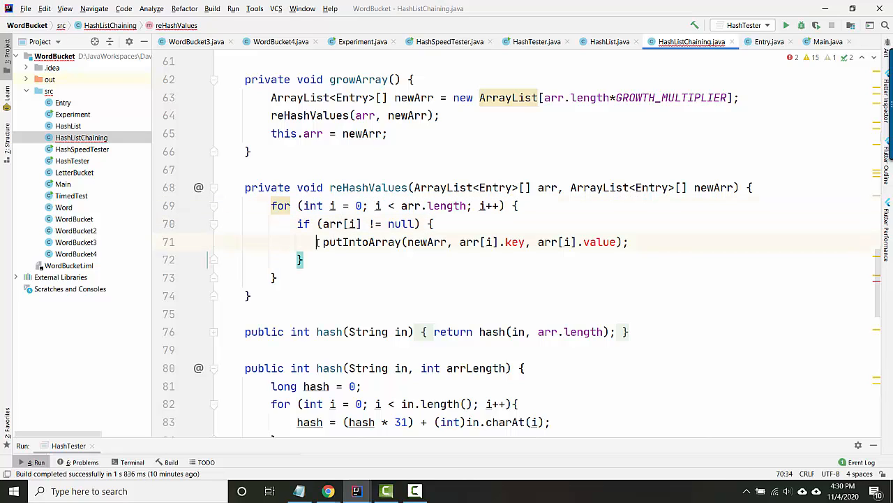
triple_click(474, 242)
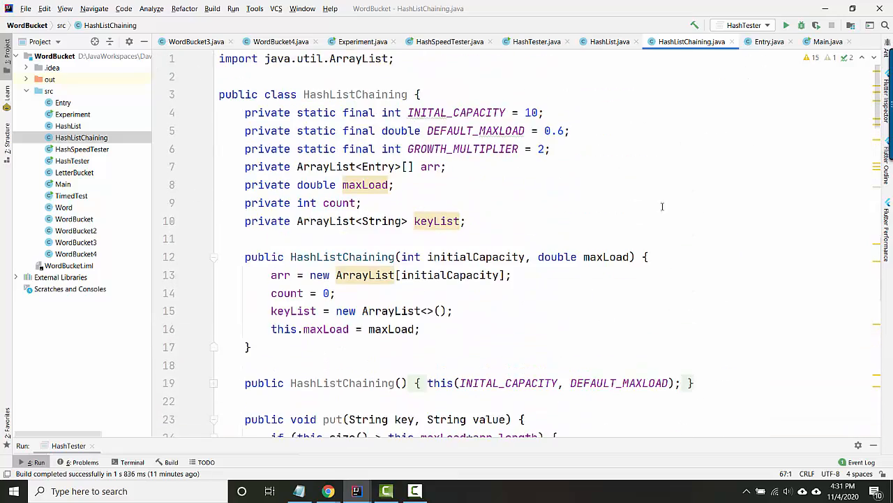
In HashTester's main, declare and construct the map as HashListChaining with capacity 3
left_click(536, 42)
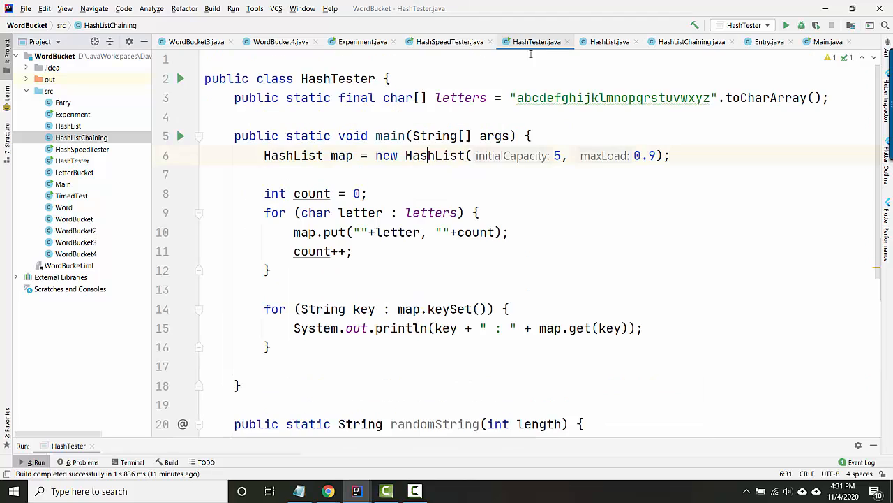
left_click(285, 155)
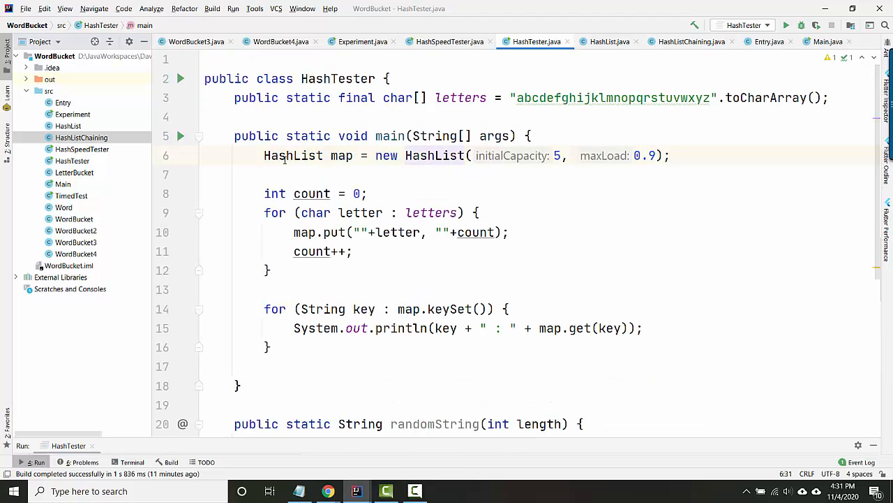
type("Chaining")
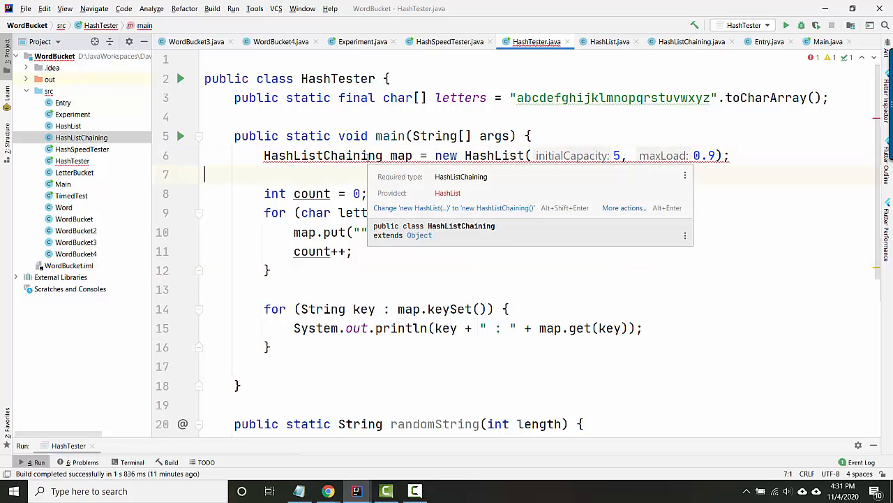
type("haining")
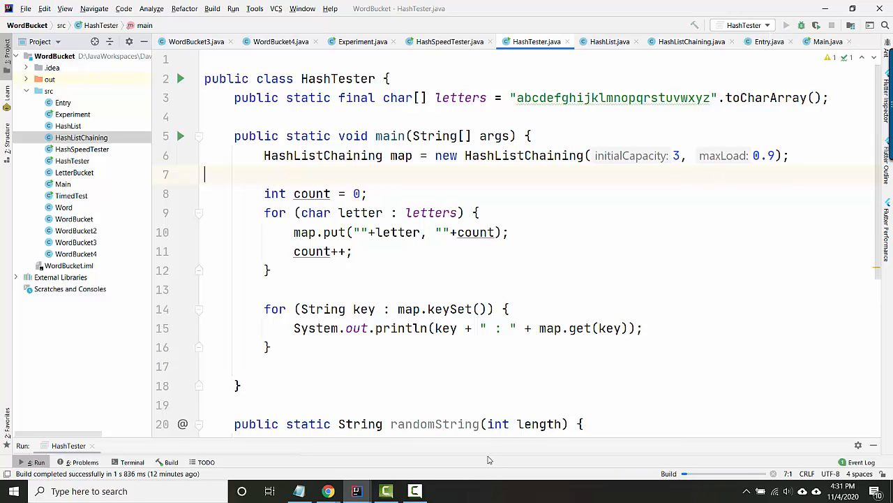
Run HashTester to show the chaining collision output
left_click(786, 25)
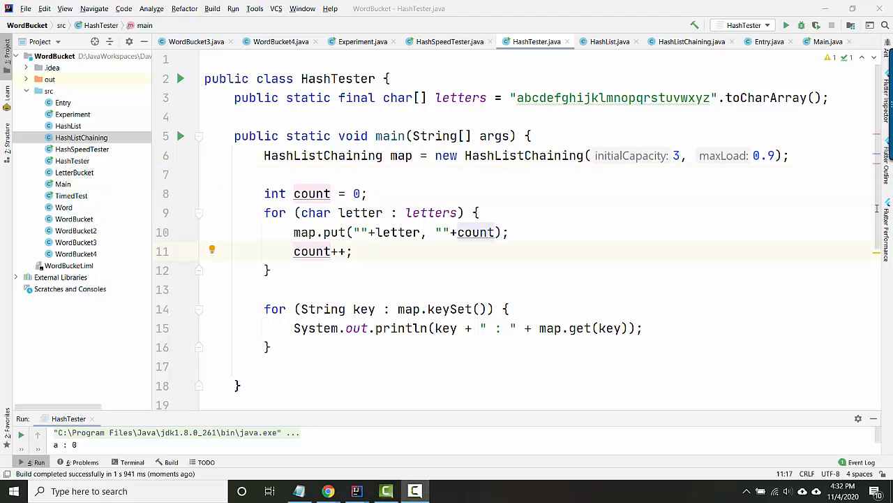
left_click_drag(263, 155, 273, 346)
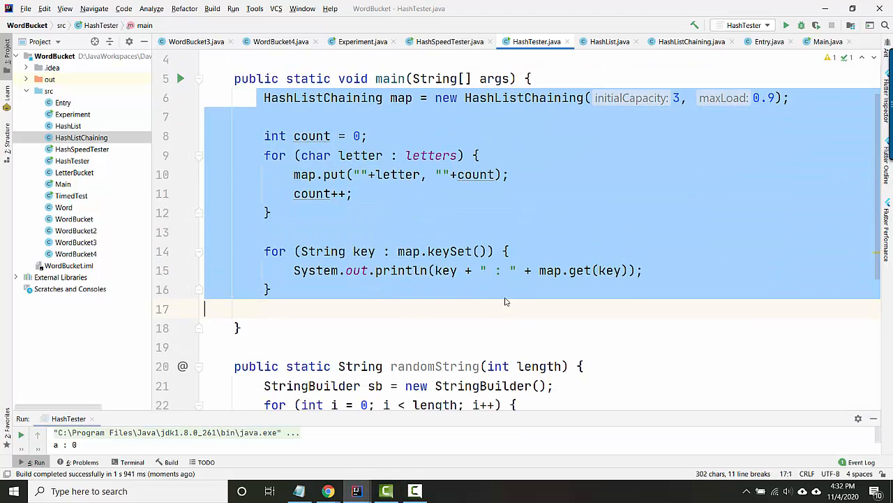
Extract main's test code into simpleTest and leave its call commented out
type("simleTest(")
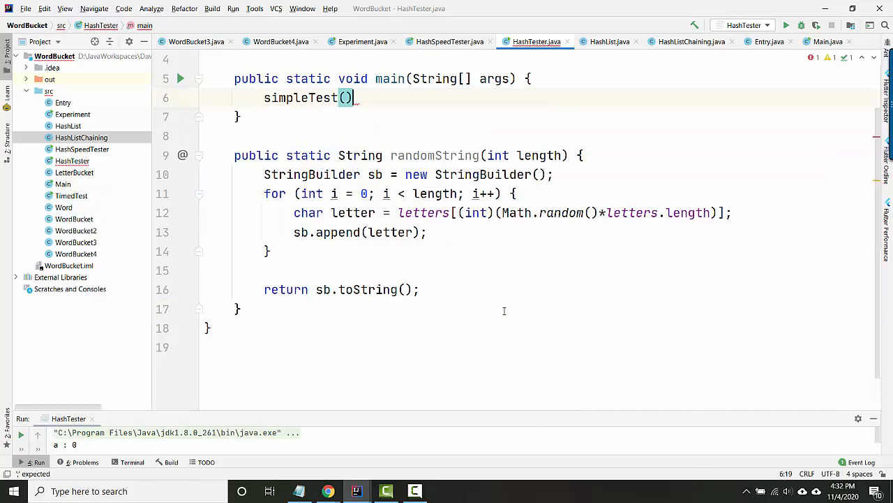
type(";")
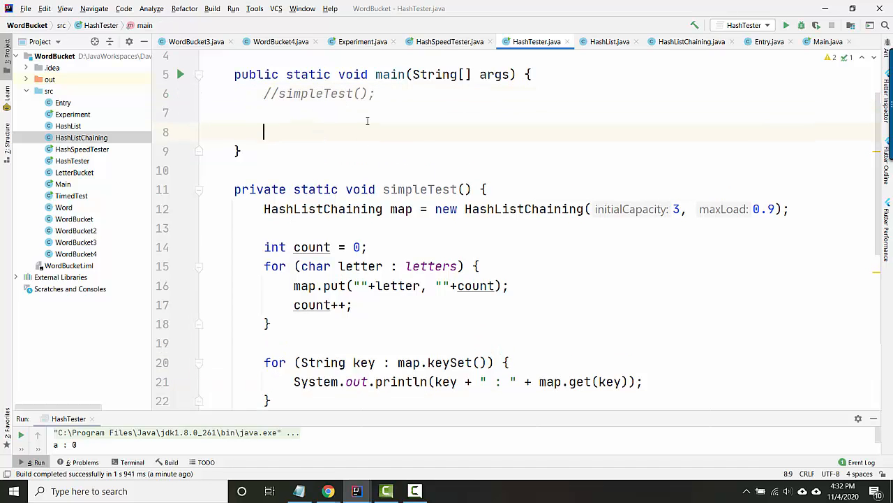
Add a collisionTest() call and create the method making a HashListChaining (capacity 3, load 0.9)
type("collisionTest")
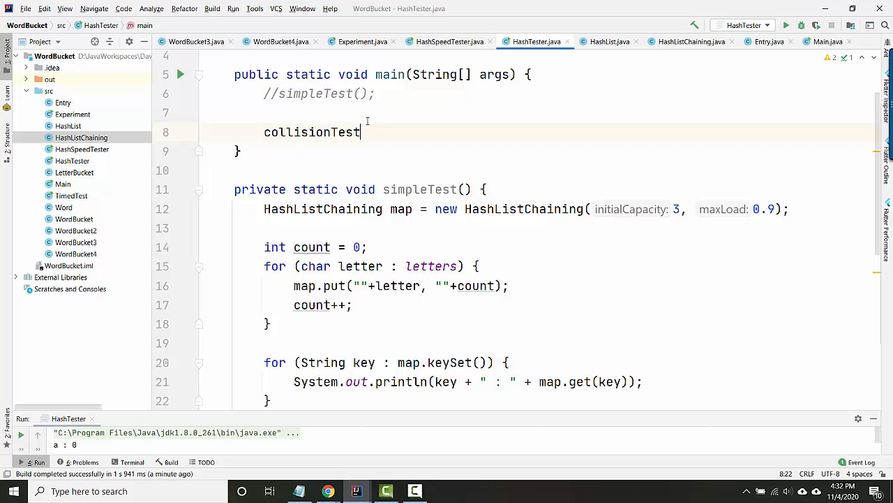
type("();")
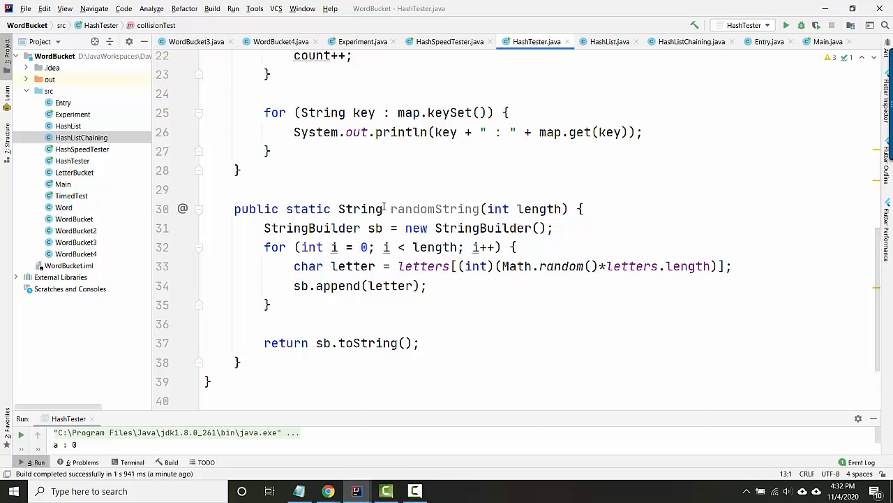
double_click(433, 209)
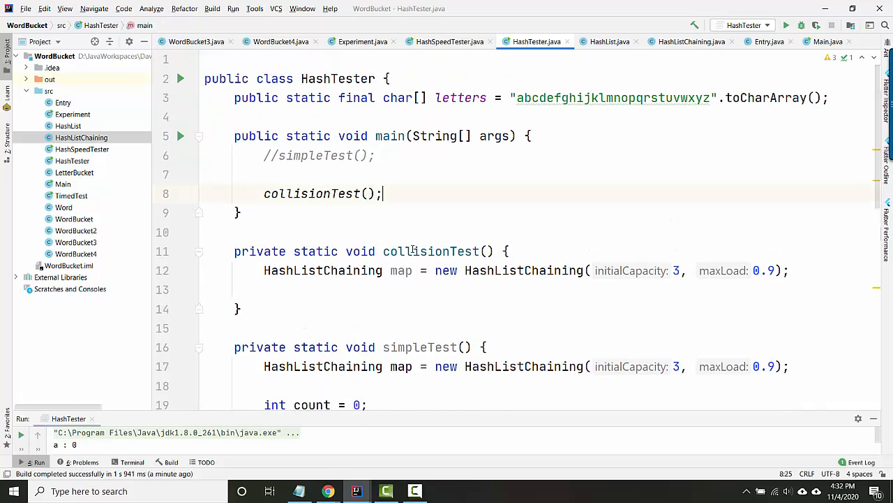
Write a for loop that puts randomString(4) keys with ""+i values into the map
type("for (int i = 0; i < ; i++) {")
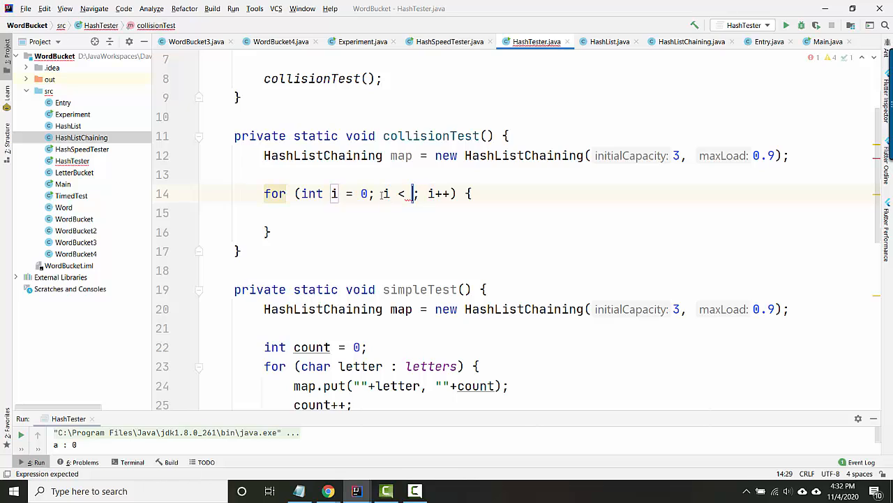
type("100000")
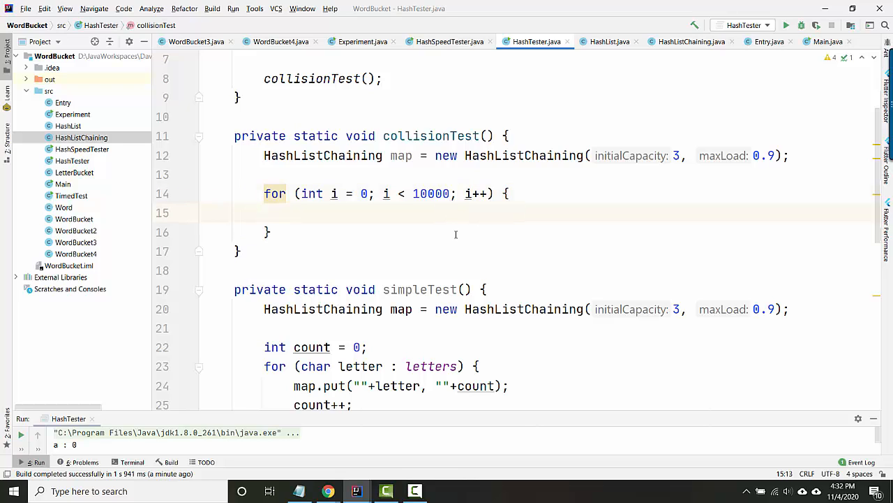
type("put")
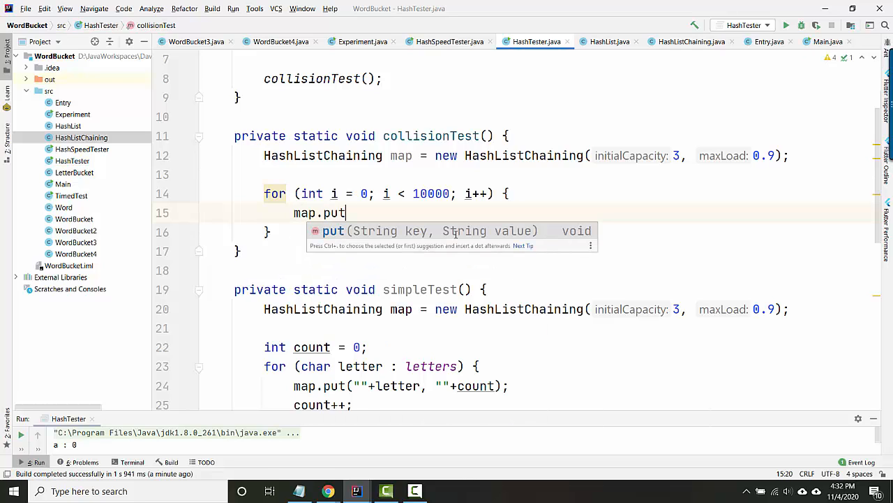
type("(i")
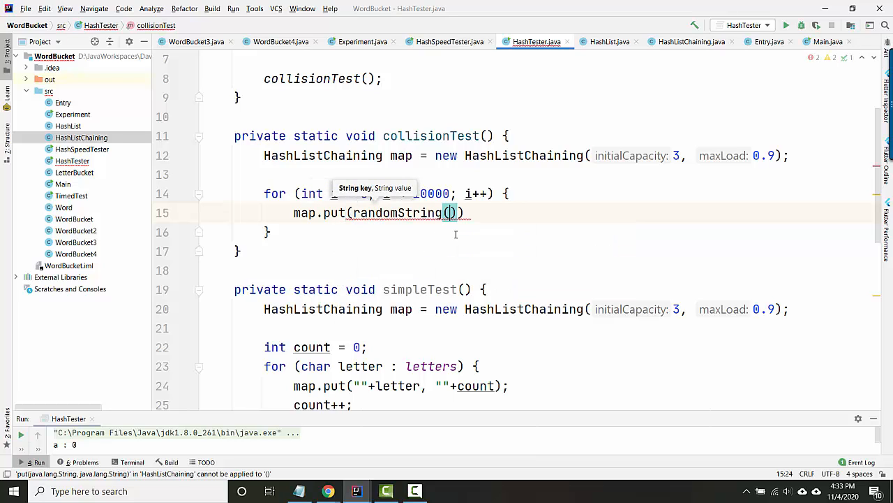
type("4")
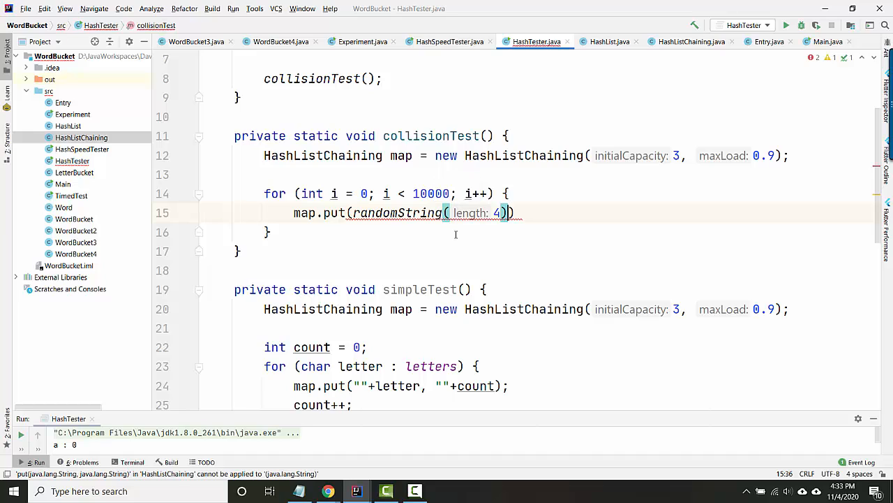
type(",")
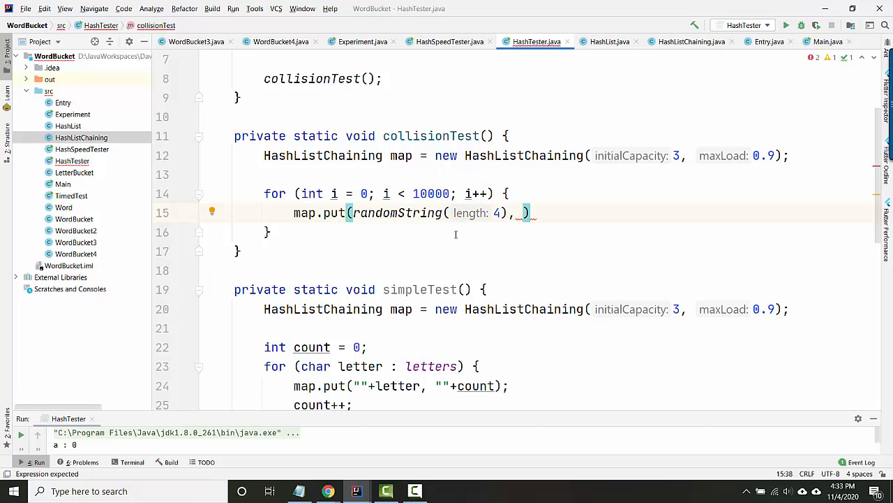
type("\"\"+i")
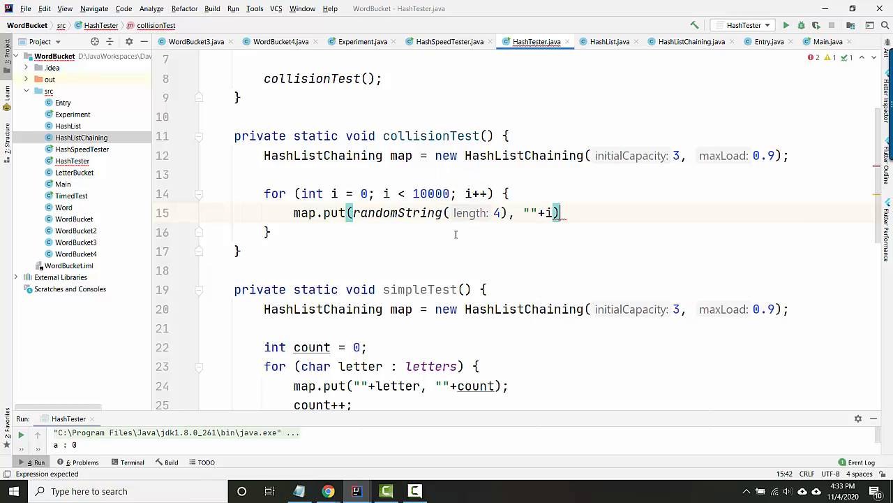
type("l")
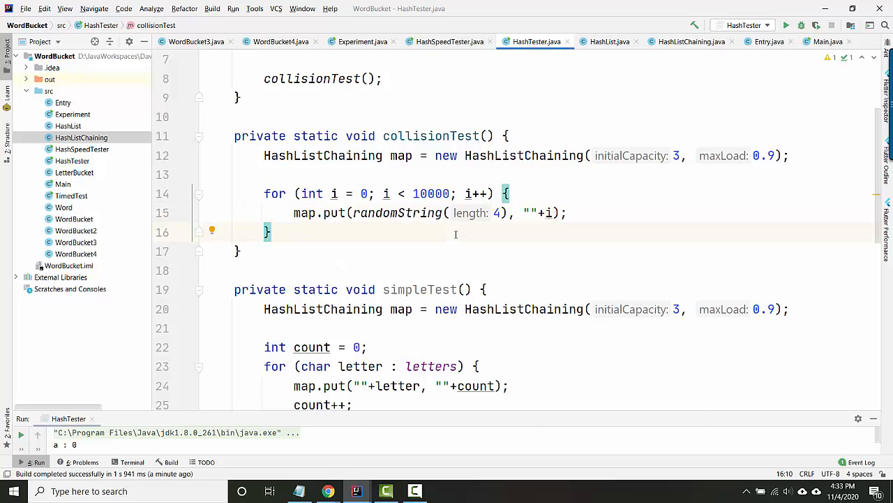
key("Enter")
type("System.out.println(map.size());")
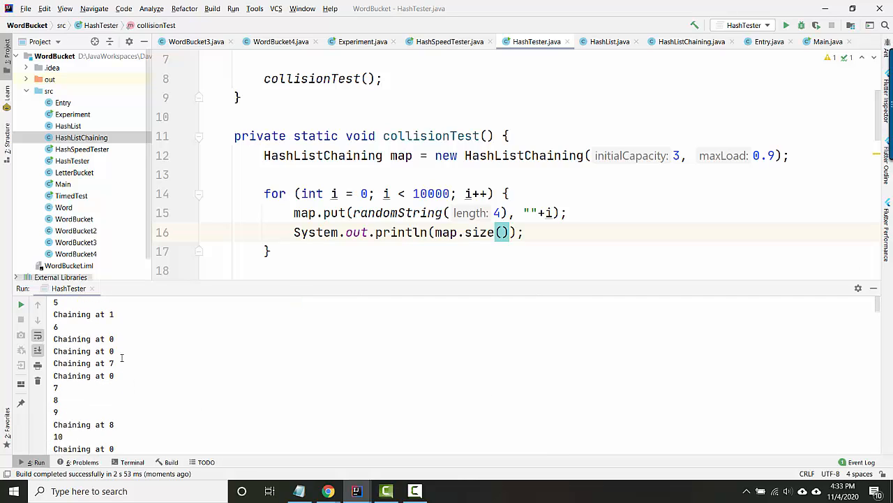
Scroll the Run console to follow map sizes and Chaining messages up to index 72
scroll("down", 3)
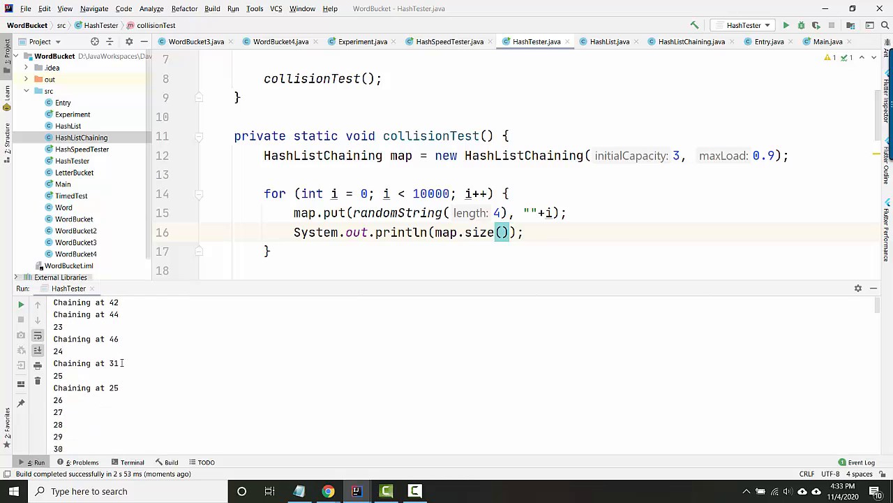
scroll("down", 3)
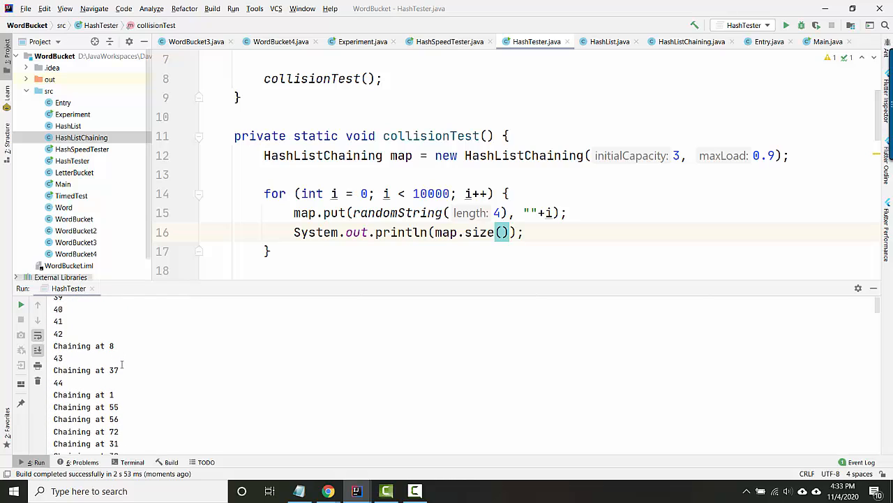